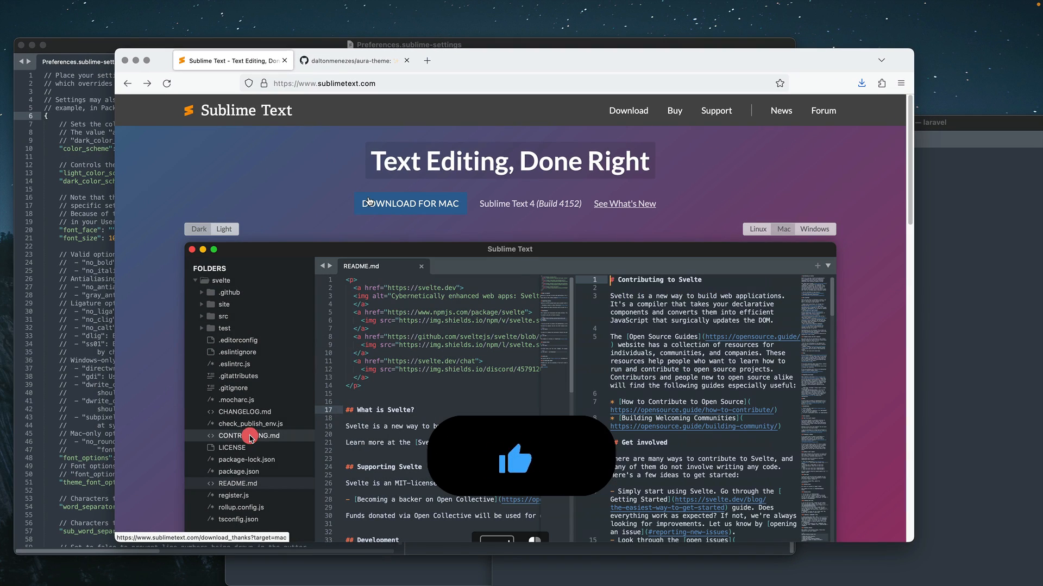
# - Raise the Preferences.sublime-settings window over the AppServiceProvider.php window
pyautogui.click(249, 435)
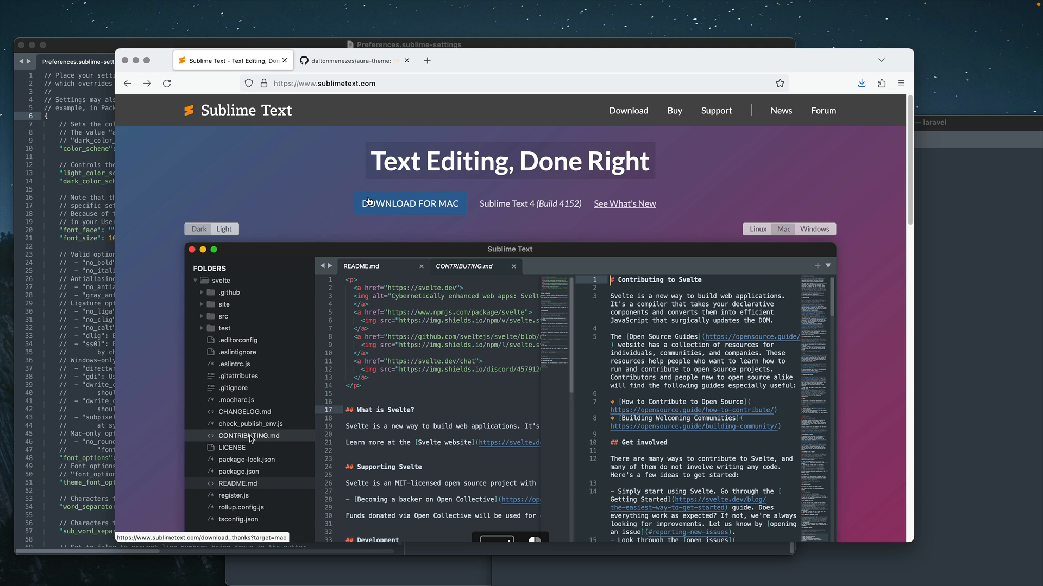
pyautogui.moveTo(476, 269)
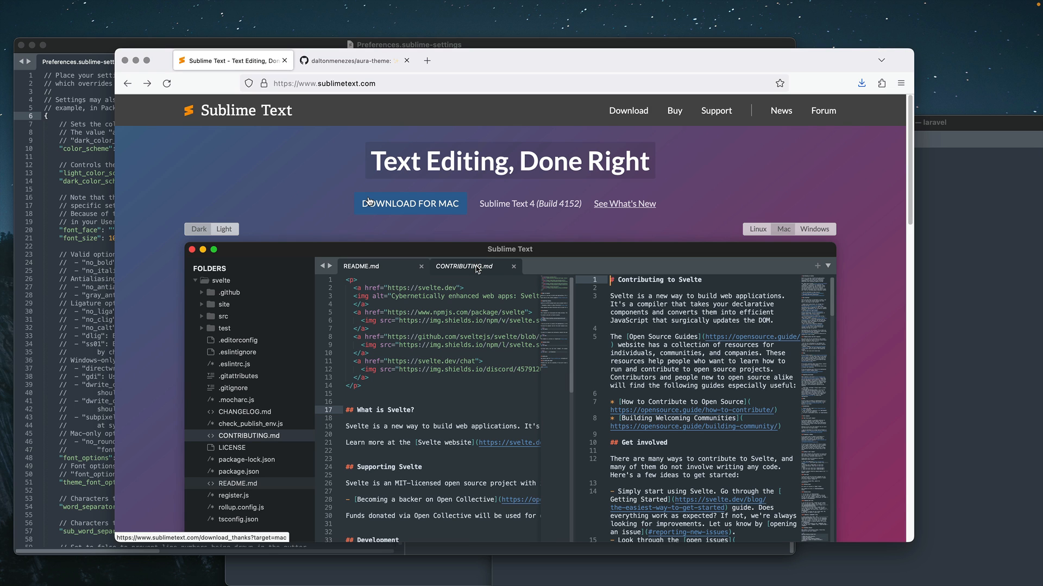
pyautogui.click(367, 266)
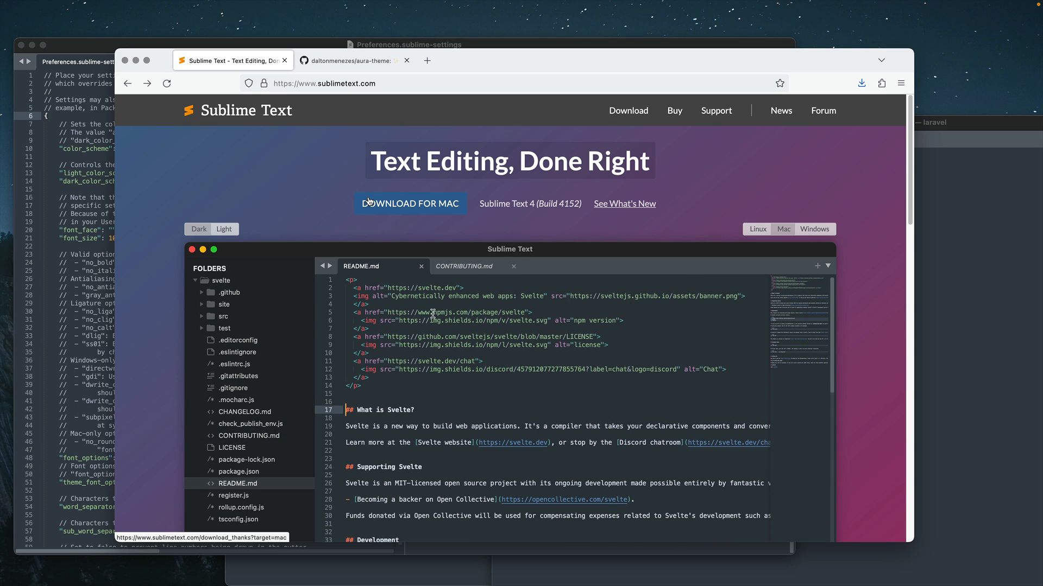
pyautogui.click(464, 266)
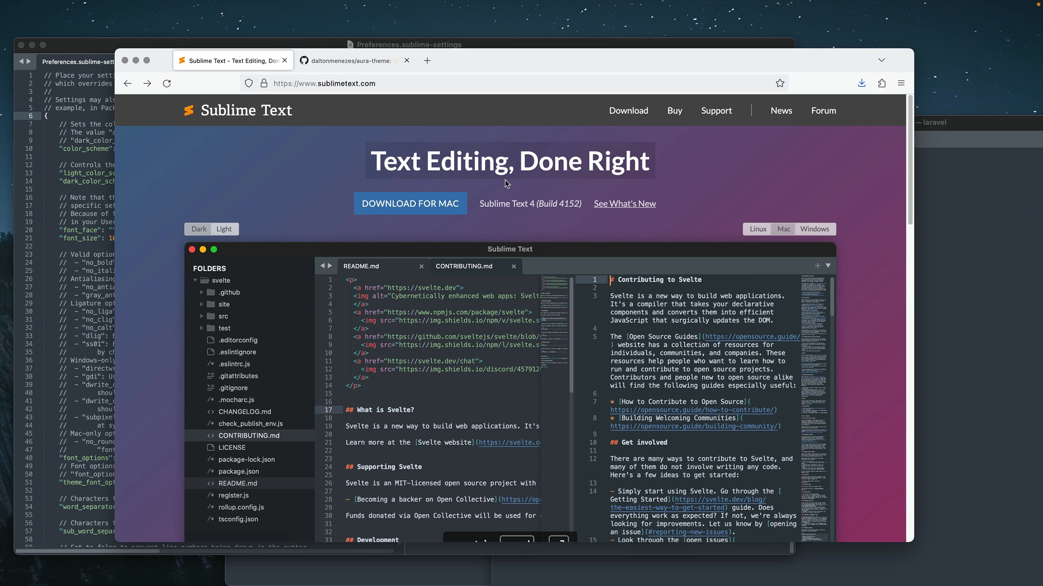
pyautogui.moveTo(261, 113)
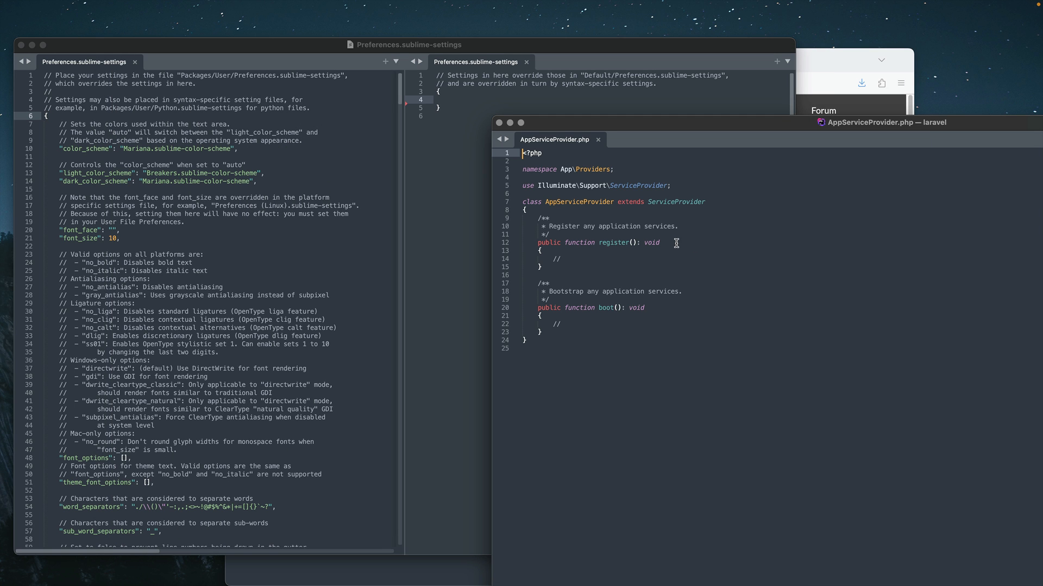
pyautogui.moveTo(672, 243)
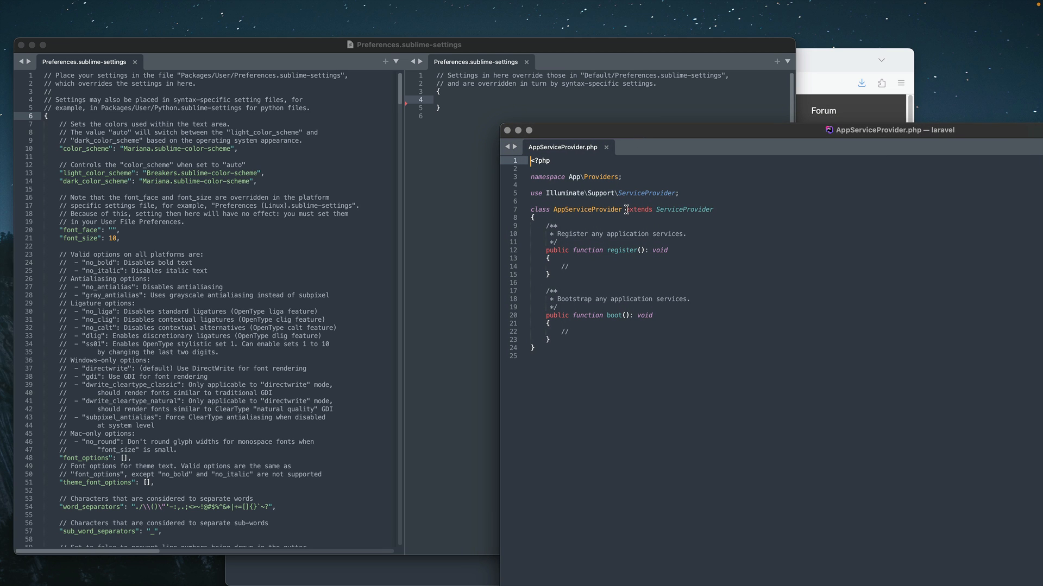
pyautogui.moveTo(651, 227)
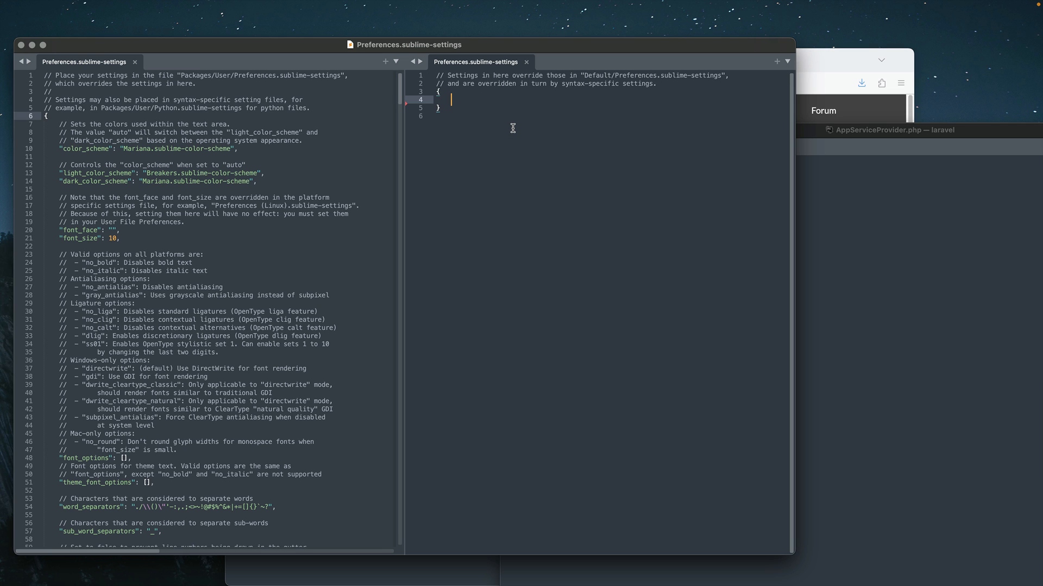
# - Search the Command Palette for 'prefer', dismiss it, and focus the default settings pane
pyautogui.write('prefer')
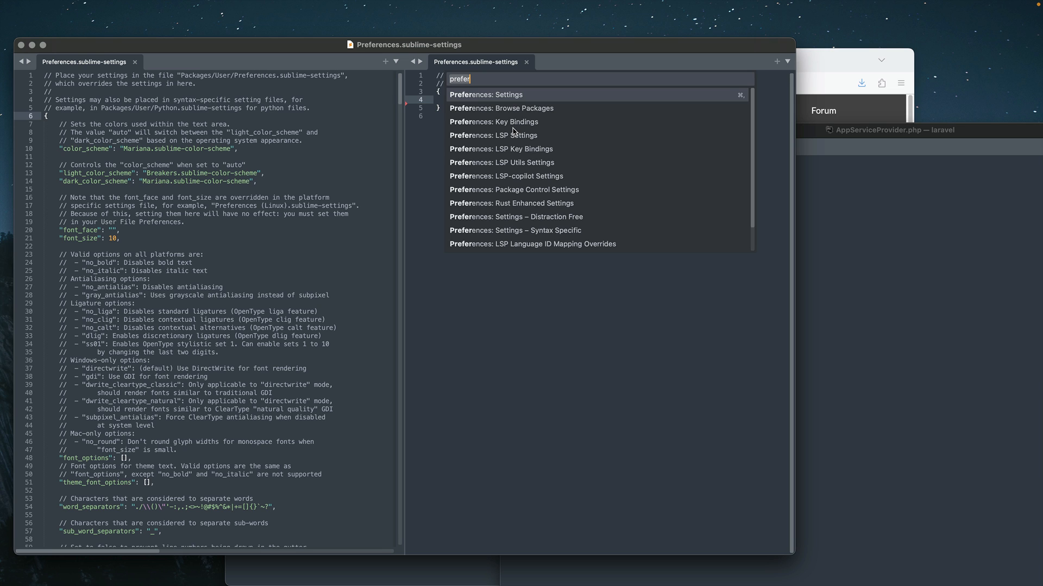
pyautogui.press('Backspace')
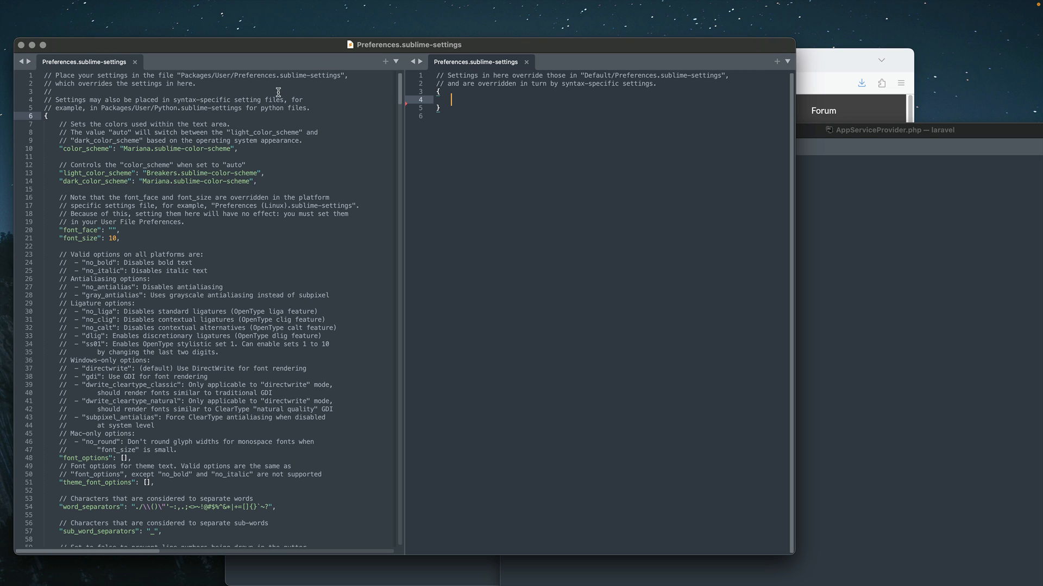
pyautogui.moveTo(327, 129)
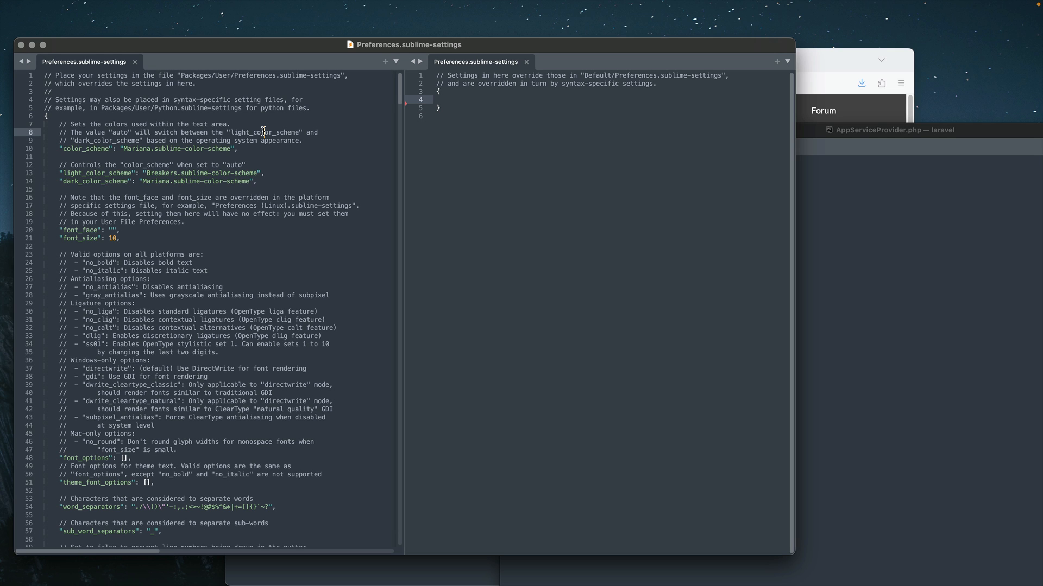
pyautogui.click(453, 100)
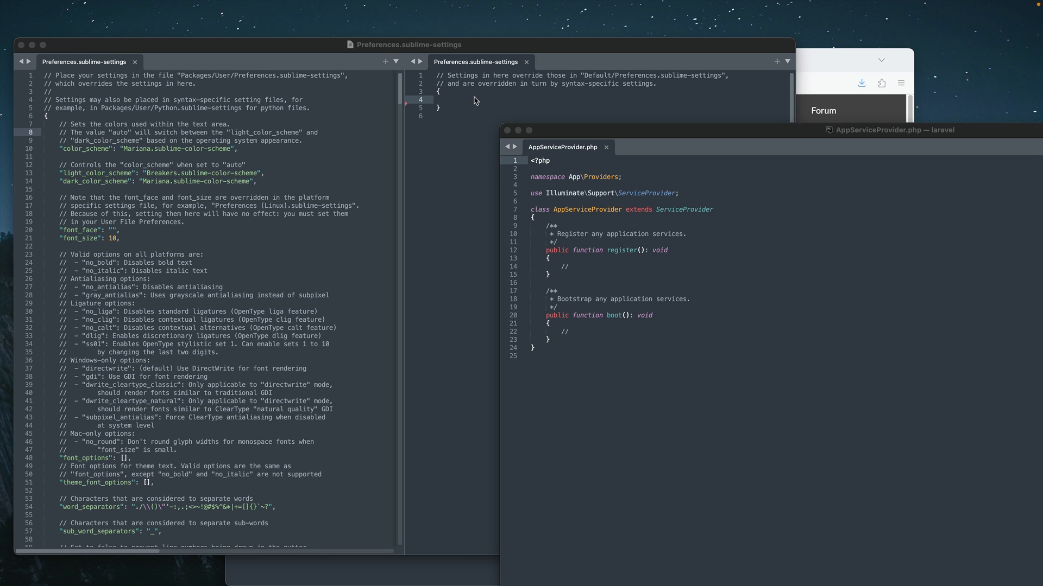
# - Set "font_size": 25 and "font_face": "Jetbrains Mono" in the user settings
pyautogui.write('"font_size": 23,')
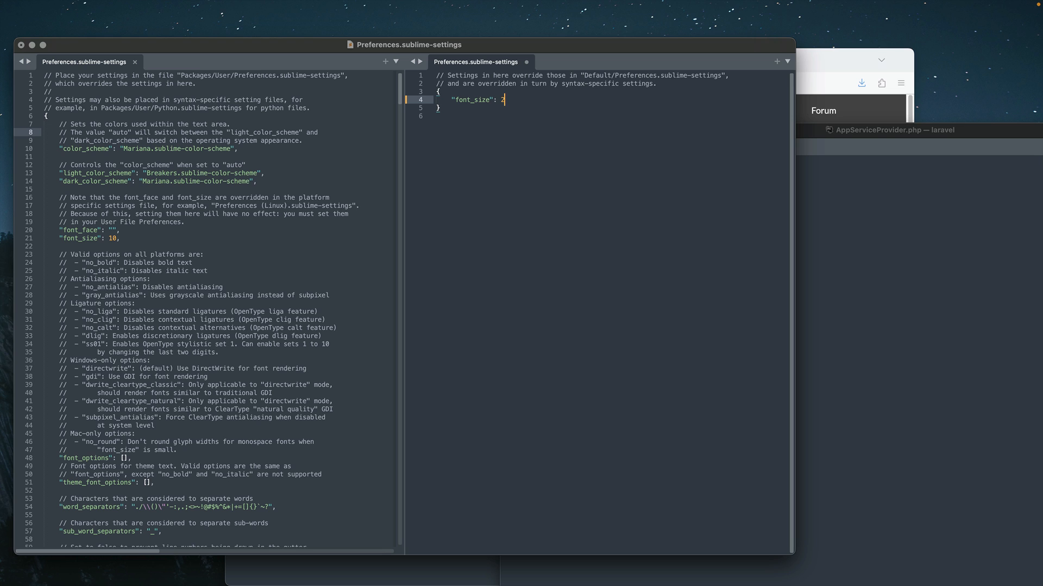
pyautogui.write('5')
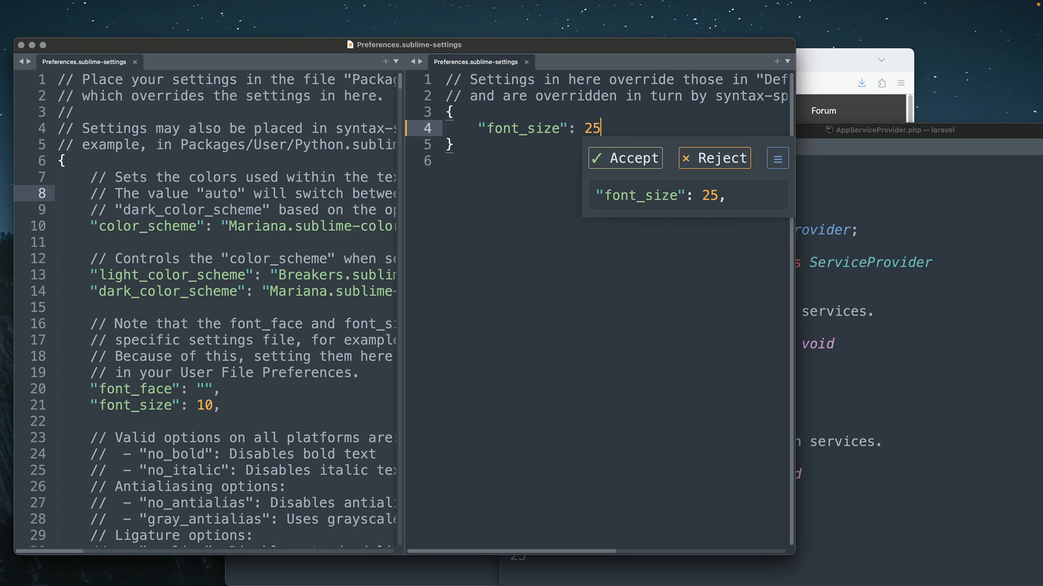
pyautogui.click(624, 158)
pyautogui.write('"font_face": "Jetbrains Mono"')
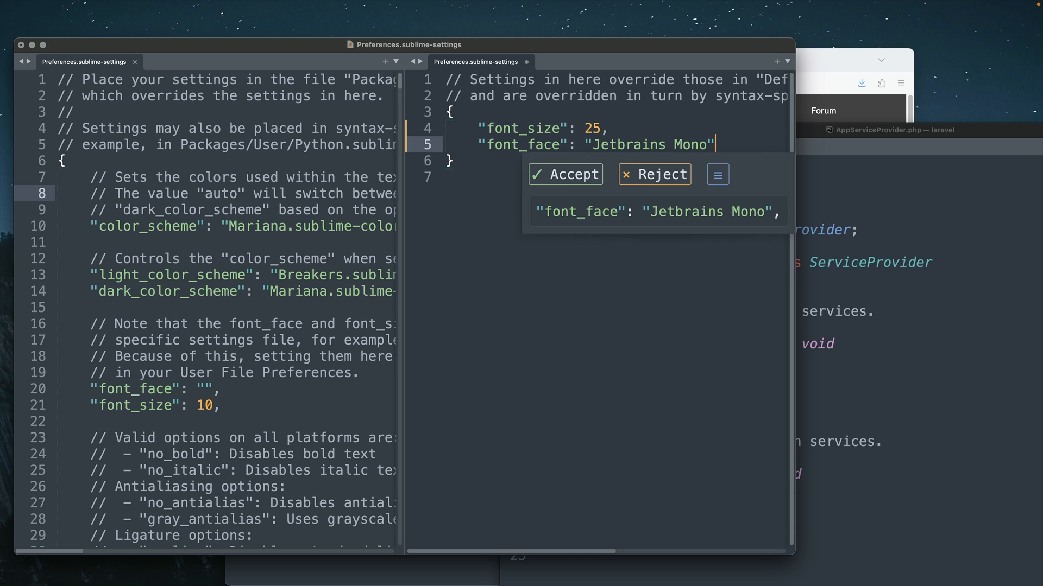
pyautogui.click(565, 174)
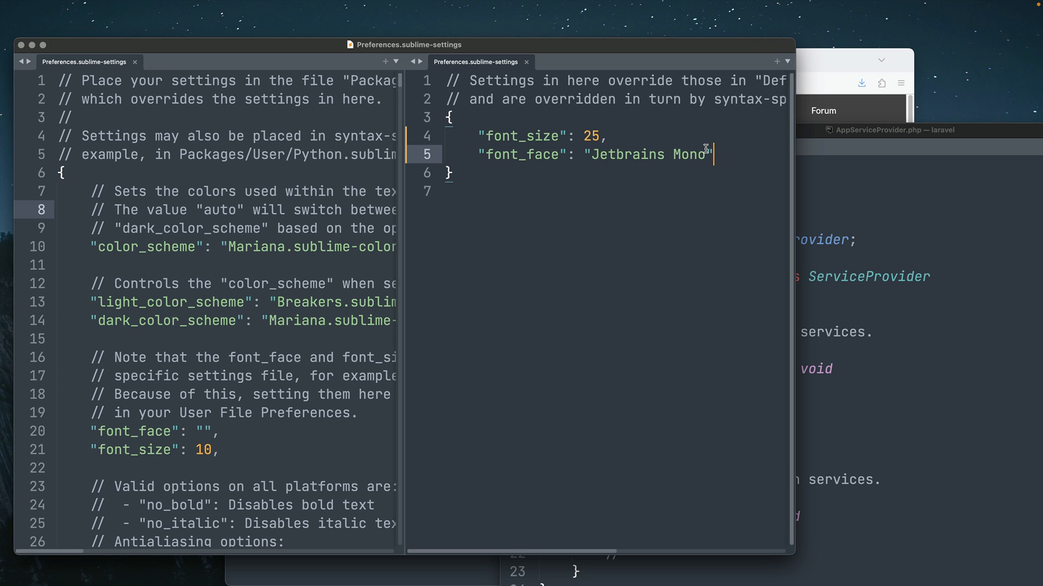
pyautogui.moveTo(702, 151)
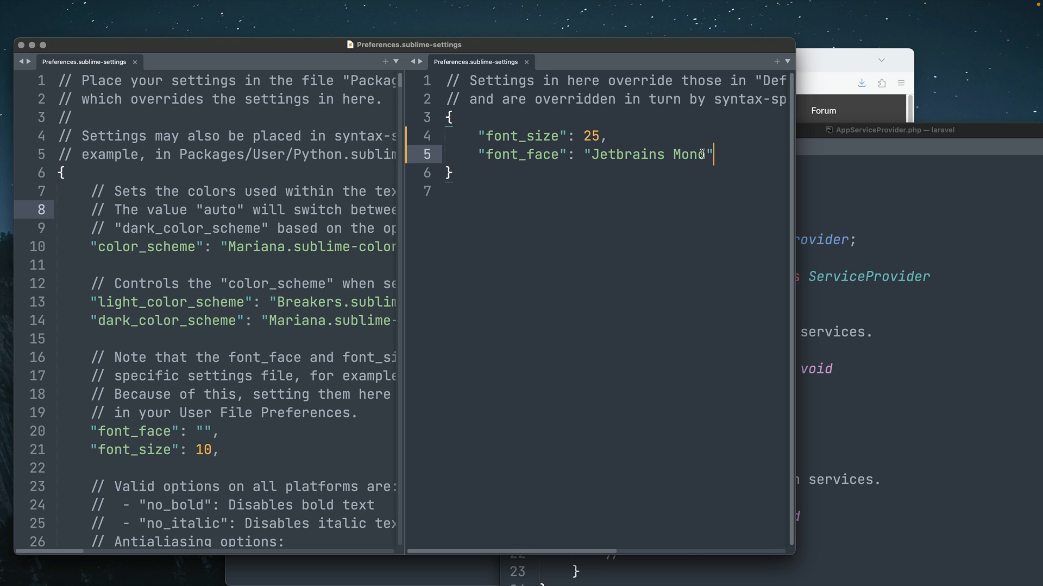
pyautogui.moveTo(728, 162)
pyautogui.write('"save_on_focus_lost": true')
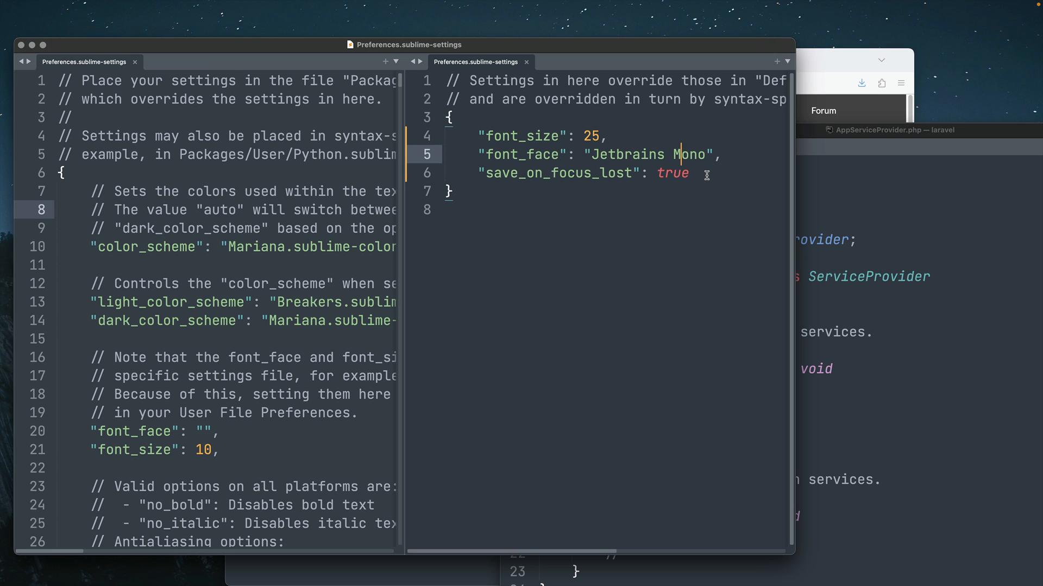
# - Add "save_on_focus_lost": true to the user settings, removing stray blank lines
pyautogui.click(894, 130)
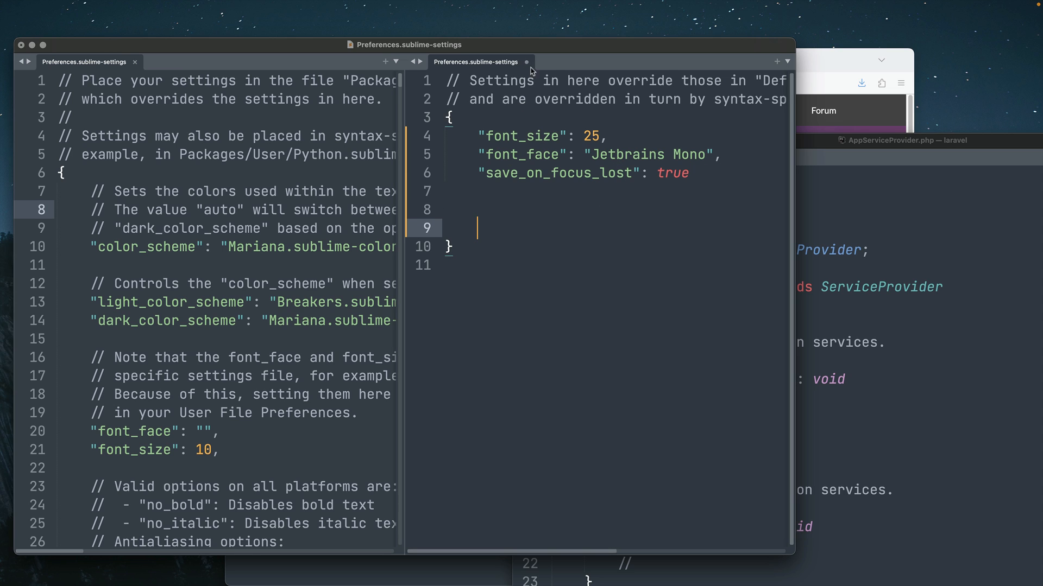
pyautogui.moveTo(237, 222)
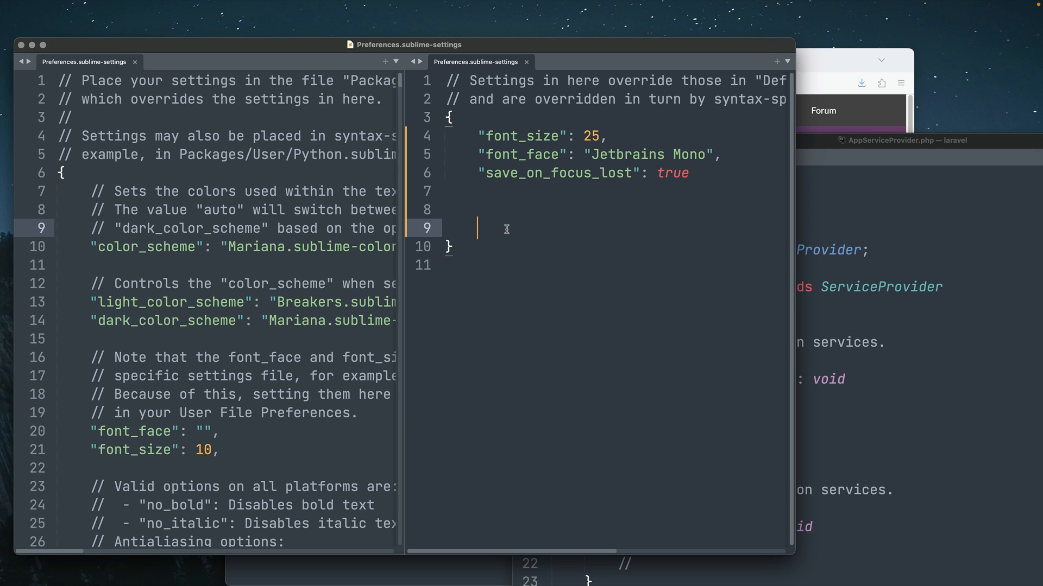
pyautogui.press('backspace')
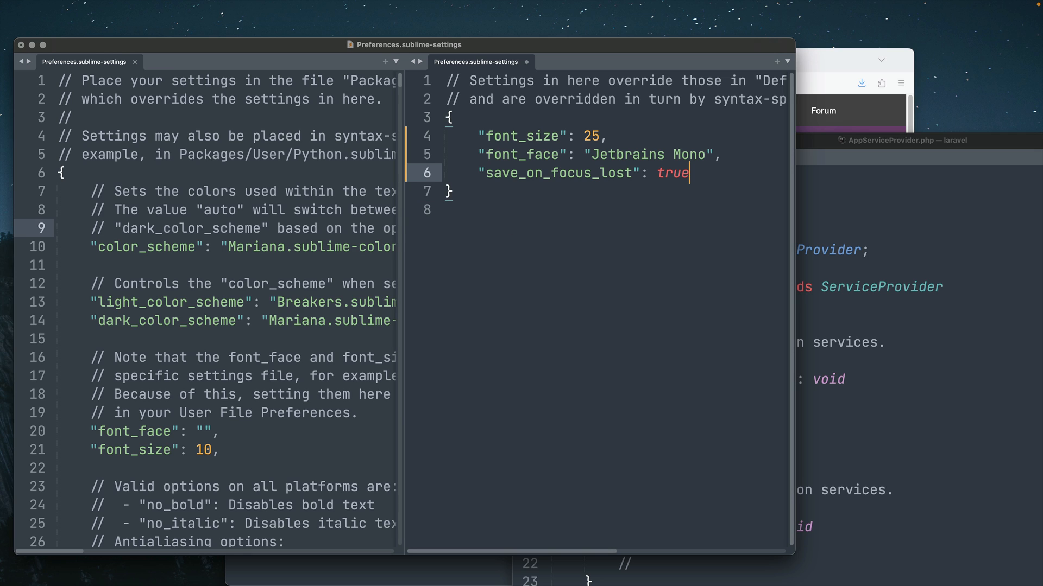
pyautogui.write(',')
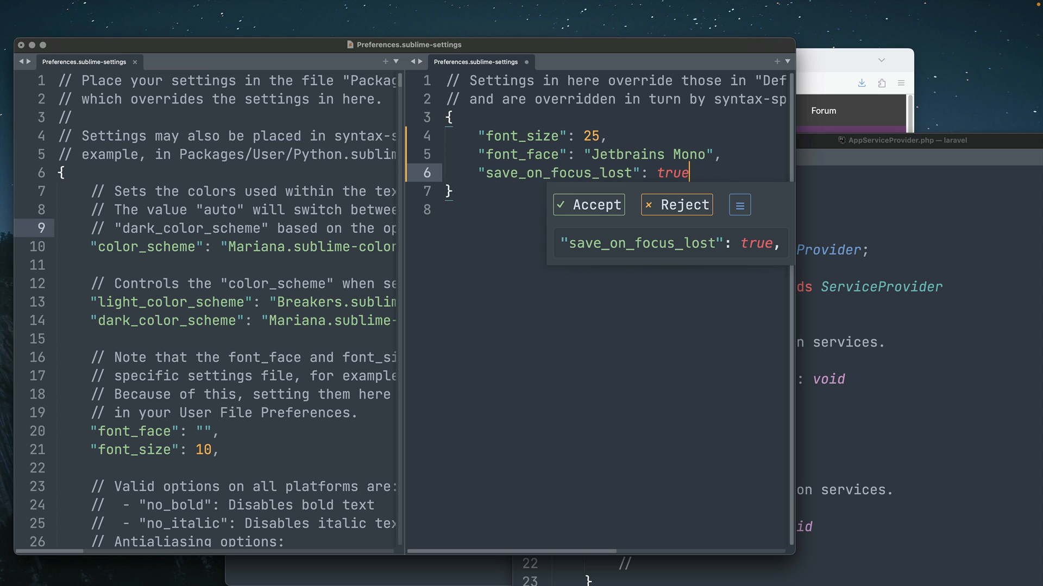
pyautogui.click(588, 204)
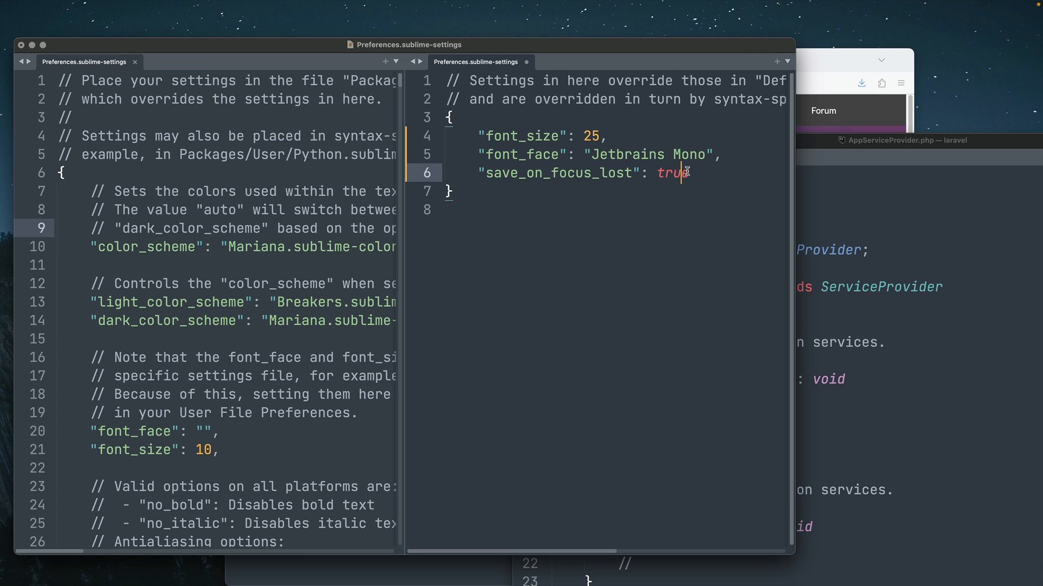
# - Add "highlight_line": true after save_on_focus_lost, rejecting the theme and highlight suggestions
pyautogui.write('e,')
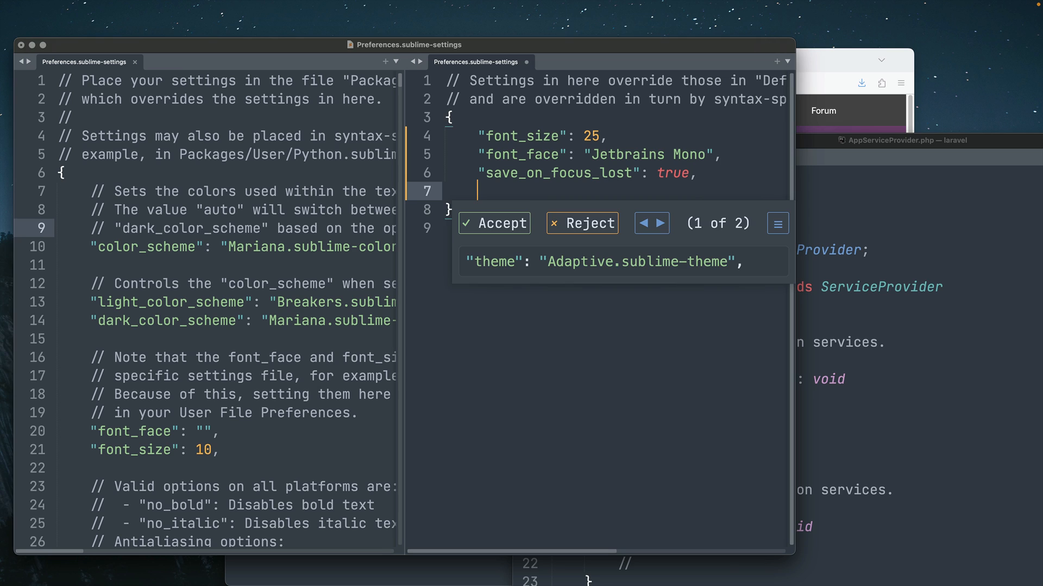
pyautogui.click(580, 222)
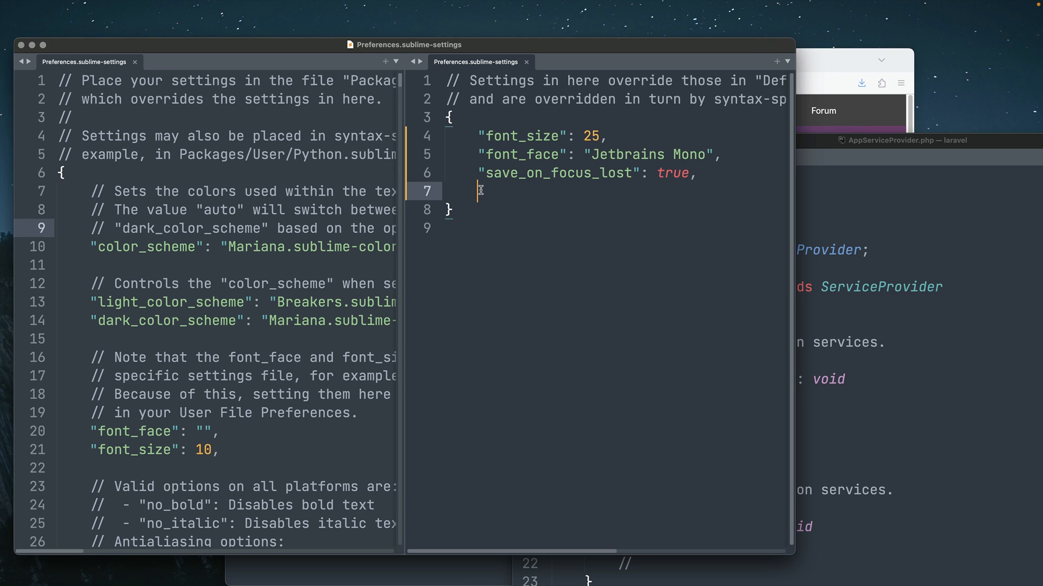
pyautogui.write('"highlight_line": true,')
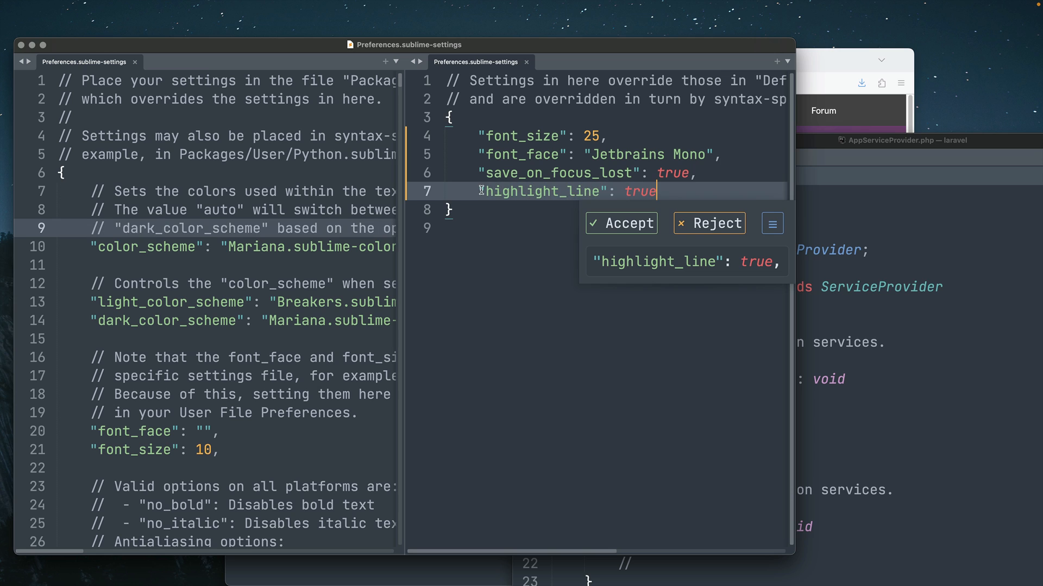
pyautogui.click(620, 223)
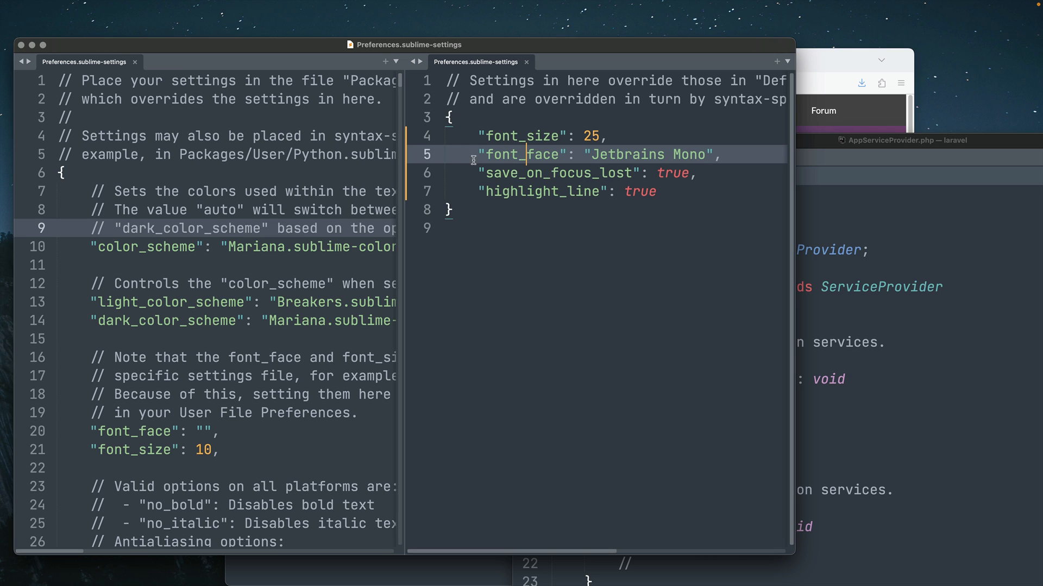
pyautogui.moveTo(705, 186)
pyautogui.write(',')
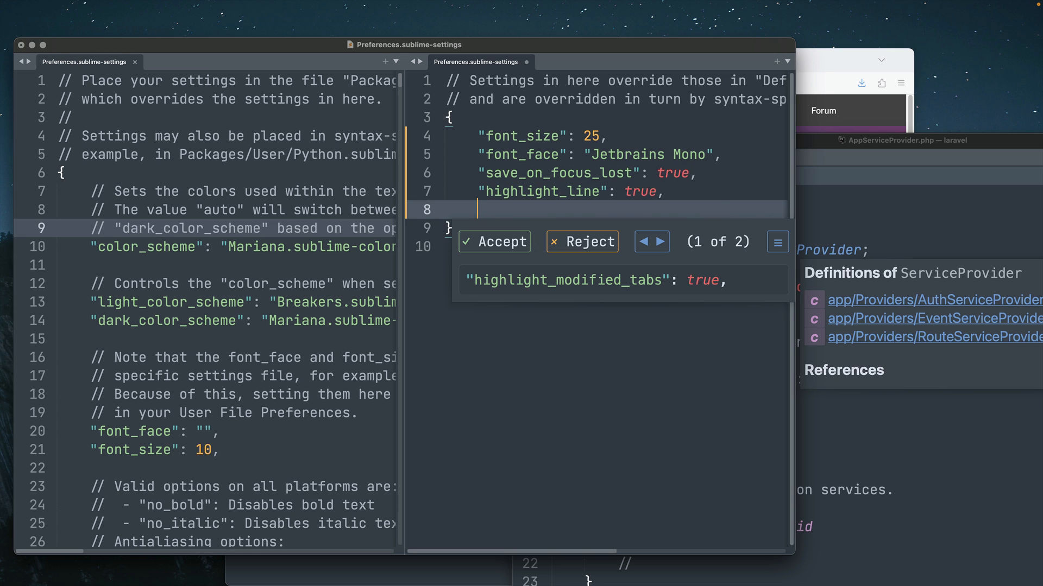
pyautogui.click(581, 241)
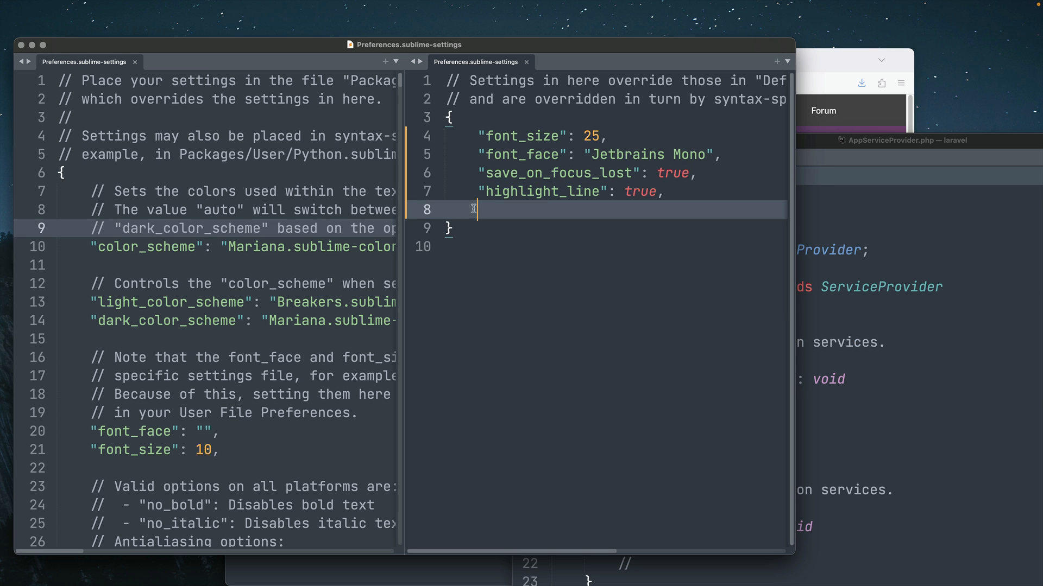
# - Type the "caret_style": "phase" entry into the user settings
pyautogui.write('"caret_style": "phase",')
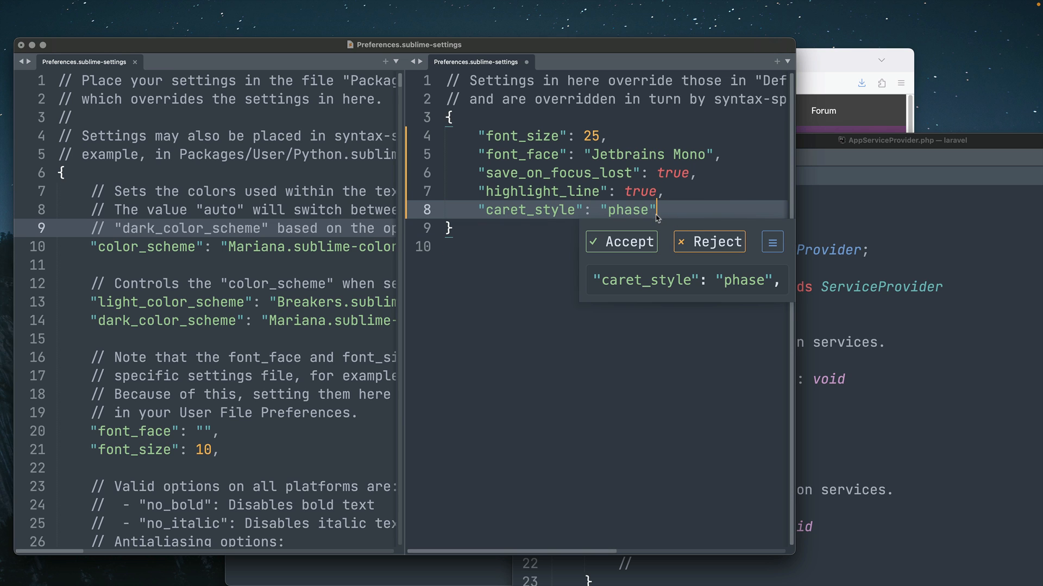
pyautogui.moveTo(663, 215)
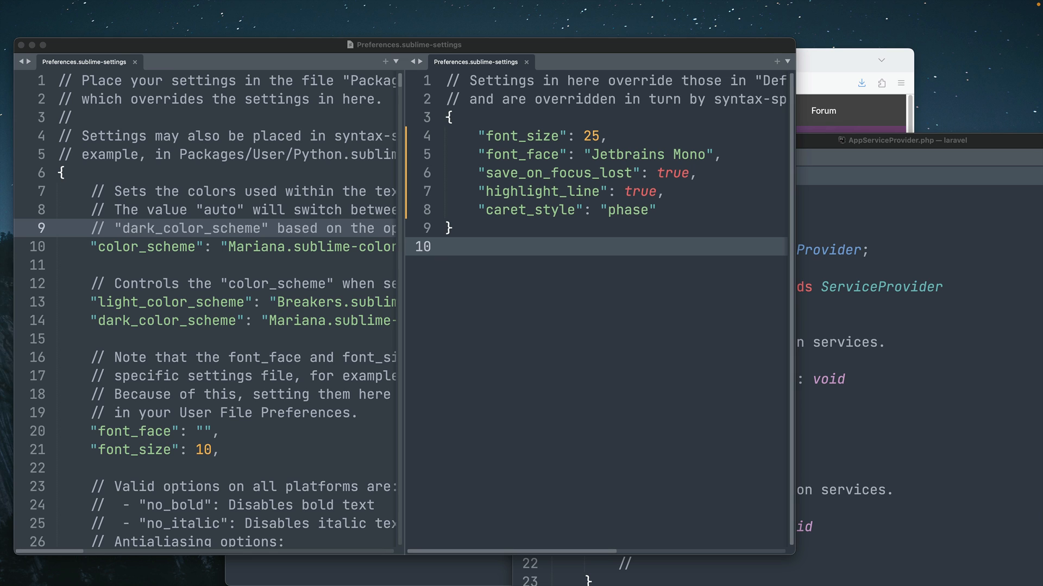
pyautogui.moveTo(667, 221)
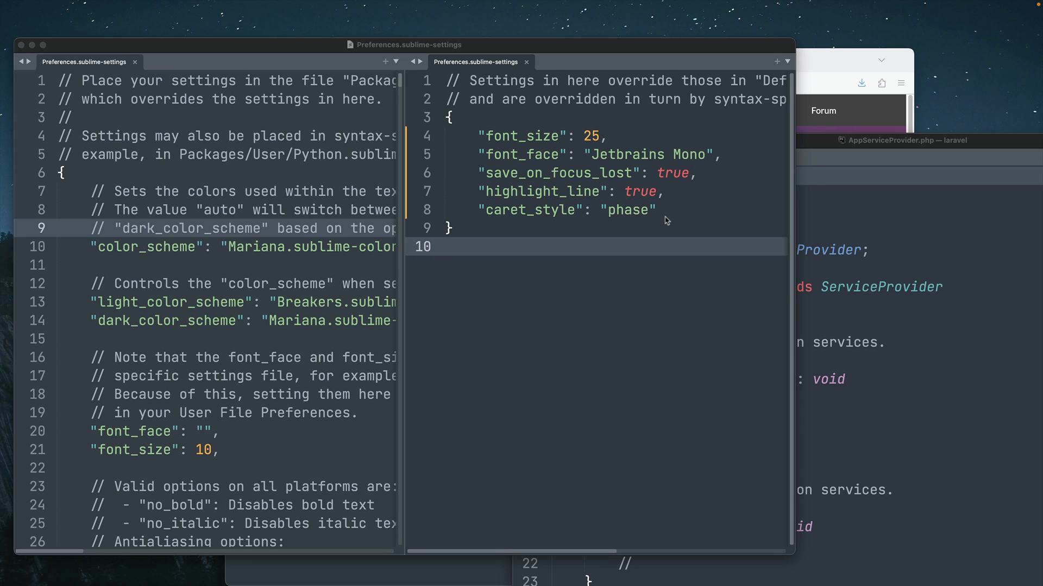
# - Add line_padding_bottom and line_padding_top of 15 and save the settings
pyautogui.write(',')
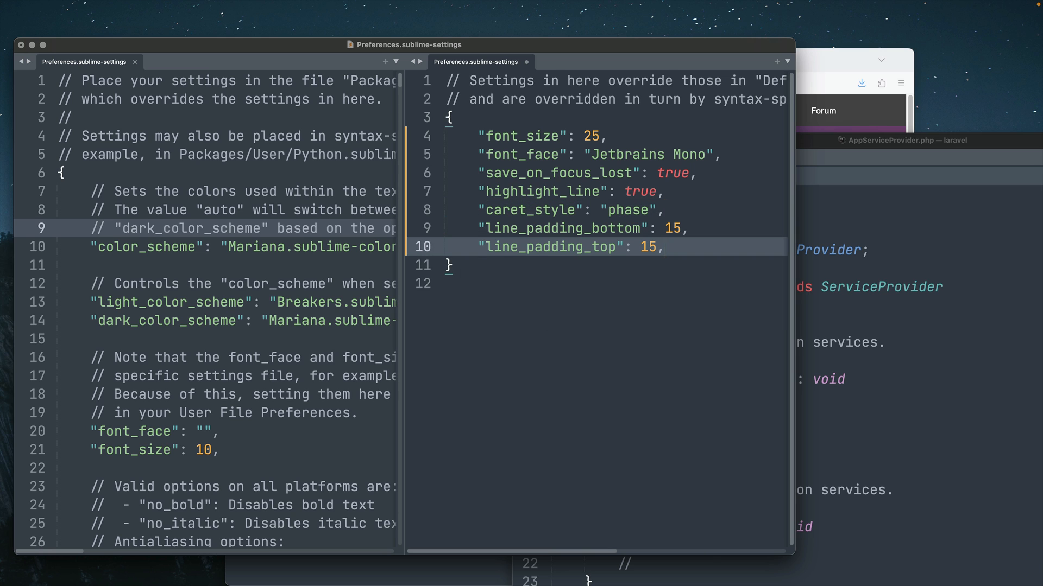
pyautogui.press('Backspace')
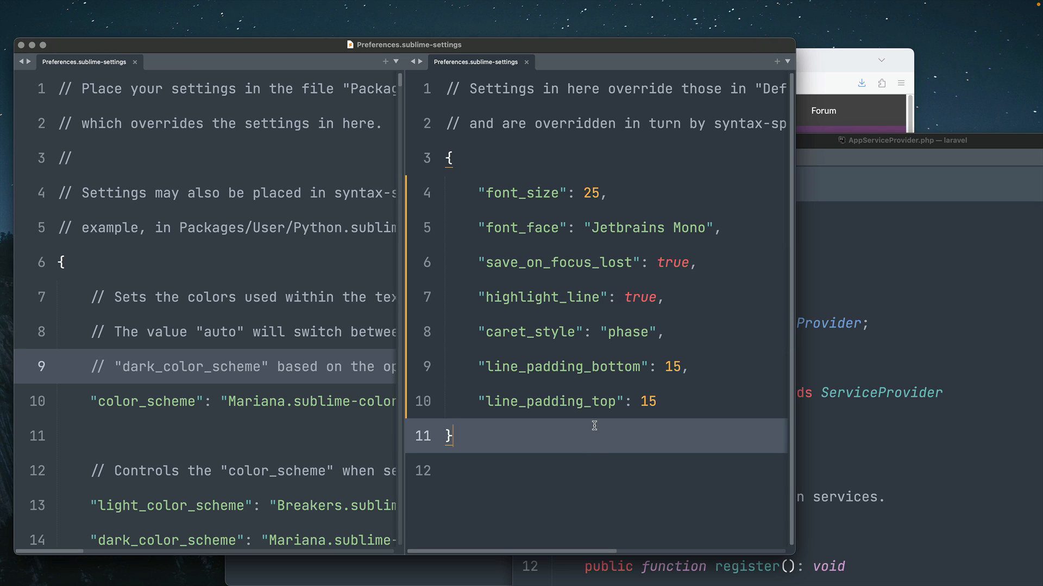
pyautogui.moveTo(586, 352)
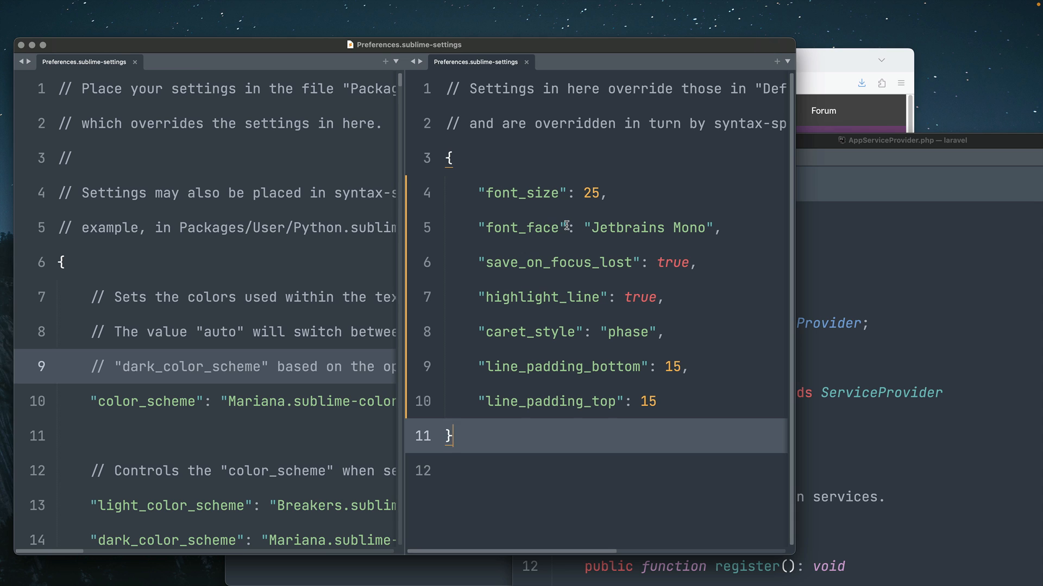
pyautogui.moveTo(585, 383)
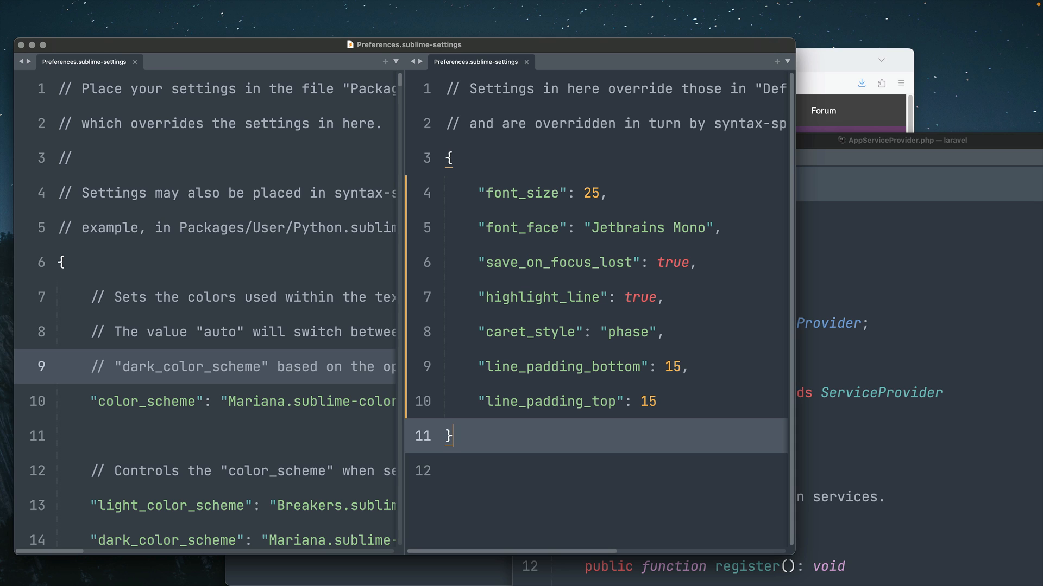
pyautogui.moveTo(488, 197)
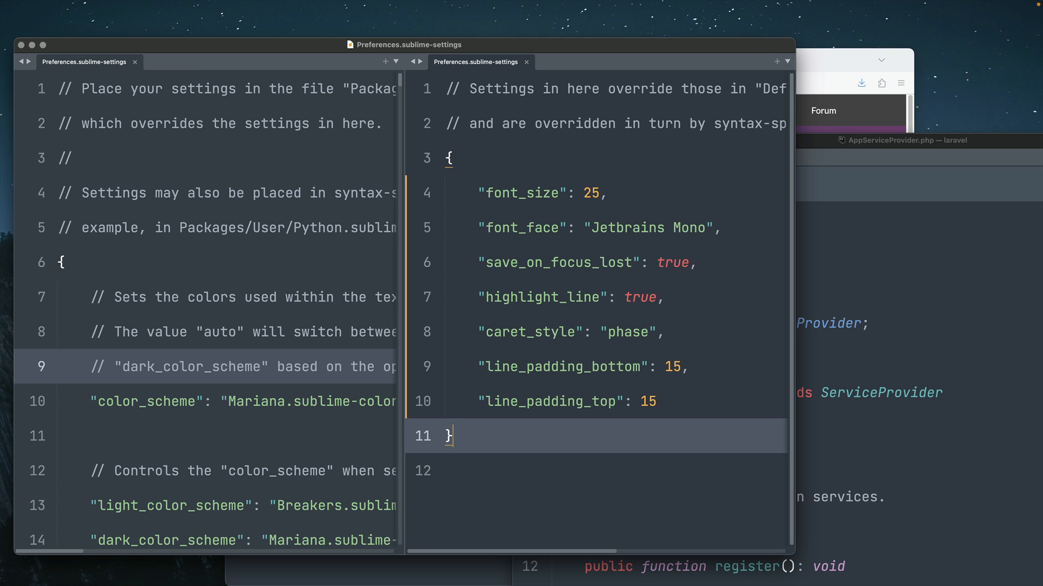
pyautogui.click(664, 332)
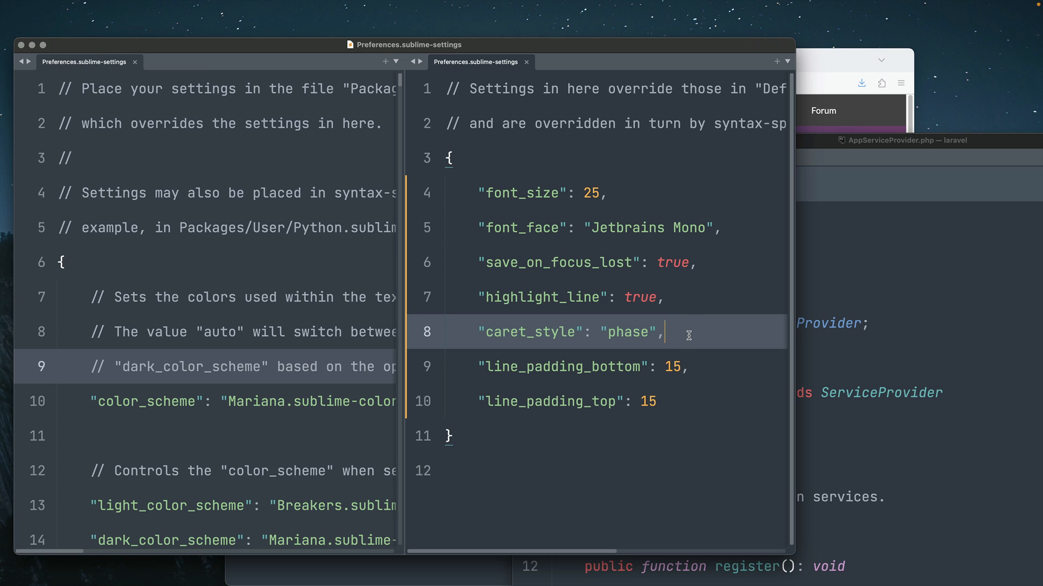
# - Apply the Adaptive theme through UI: Select Theme and check the new theme setting
pyautogui.write('prefer')
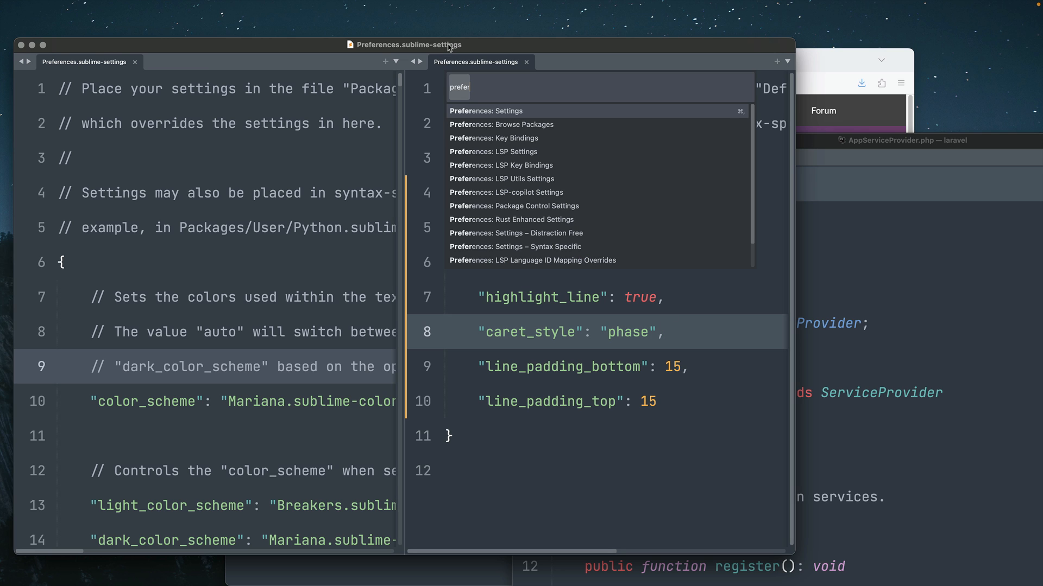
pyautogui.press('backspace')
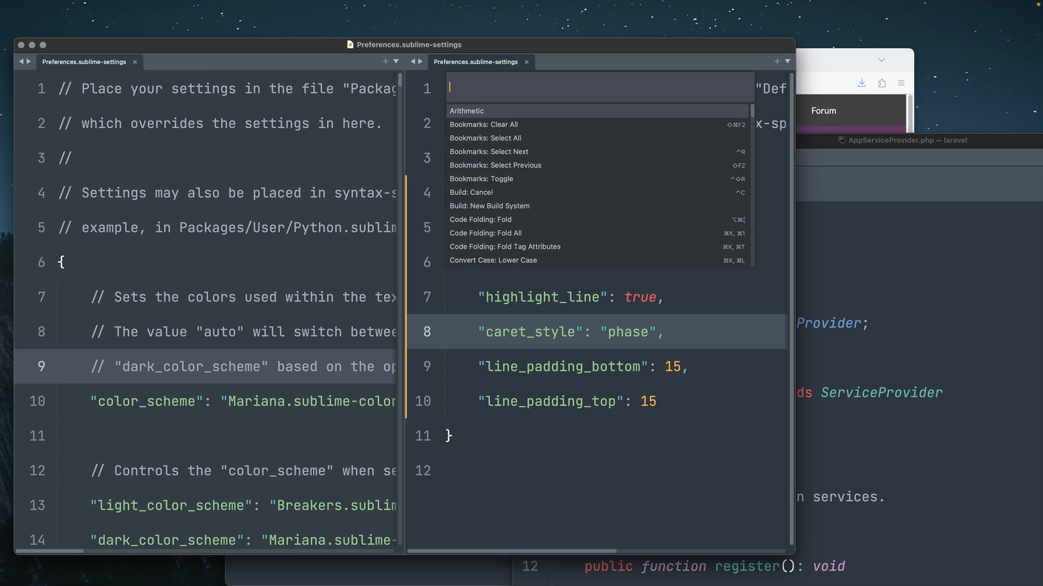
pyautogui.write('theme')
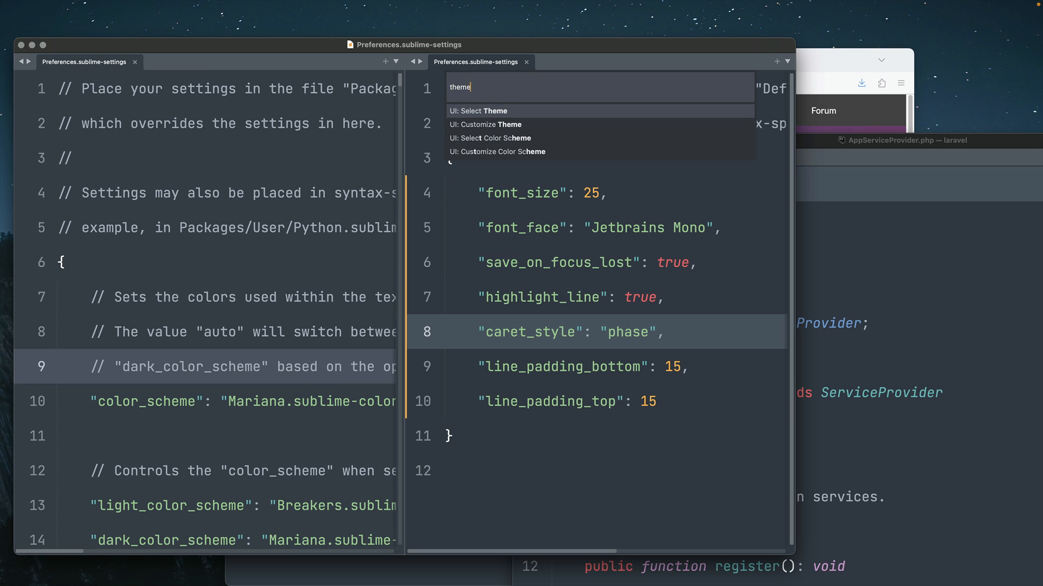
pyautogui.click(477, 111)
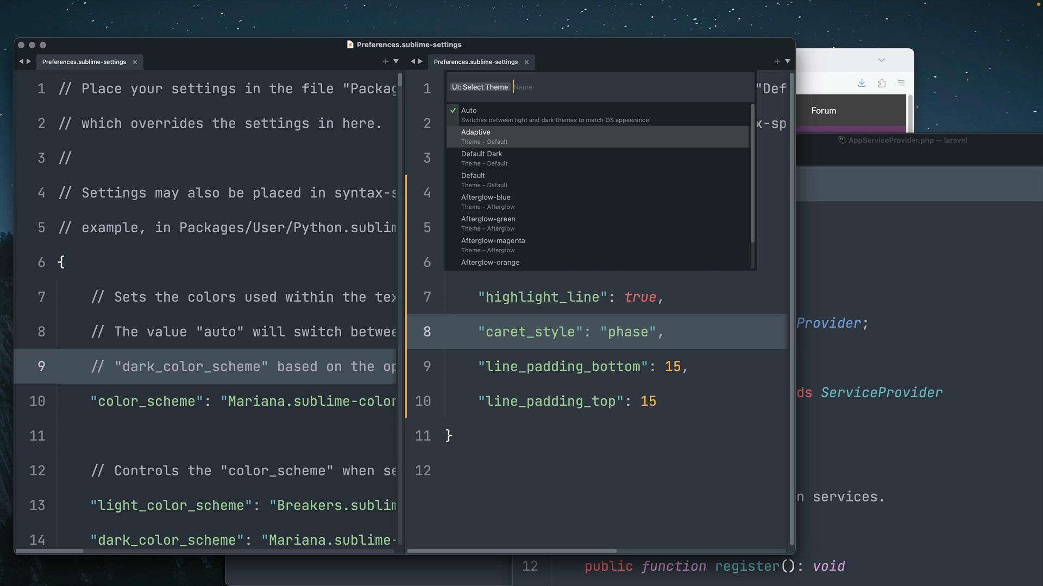
pyautogui.click(482, 136)
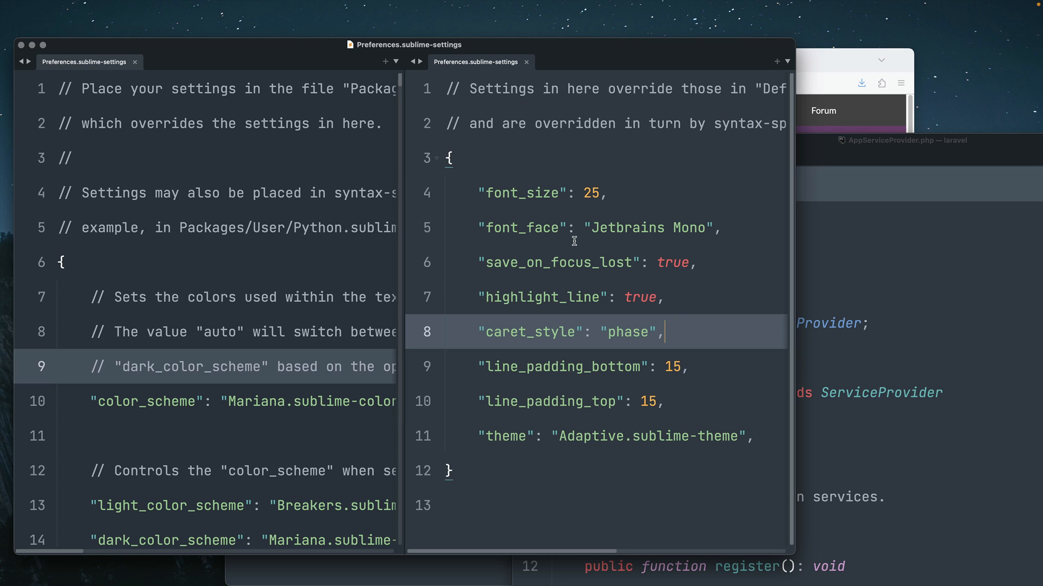
pyautogui.moveTo(309, 107)
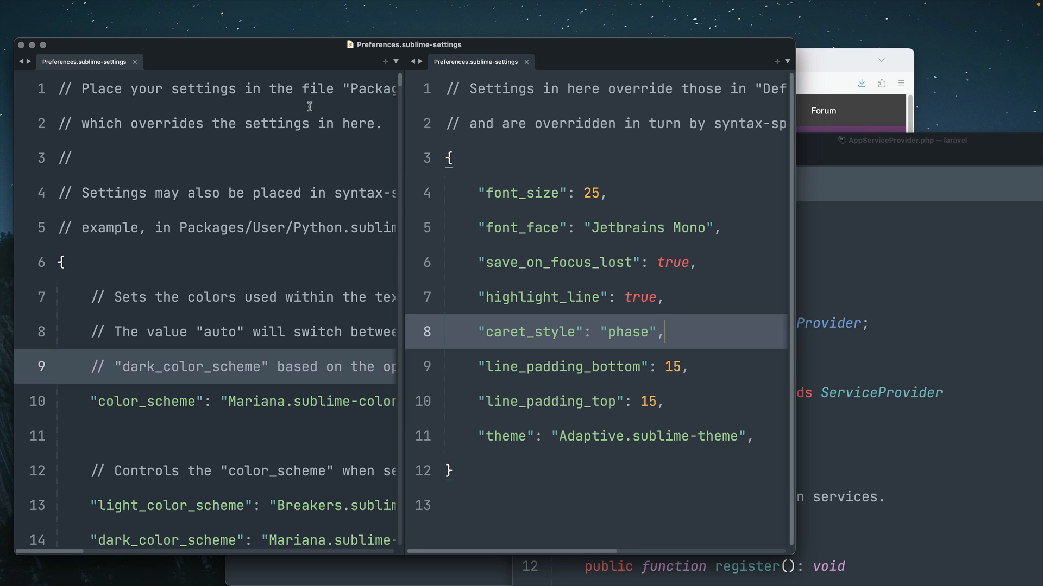
pyautogui.moveTo(219, 65)
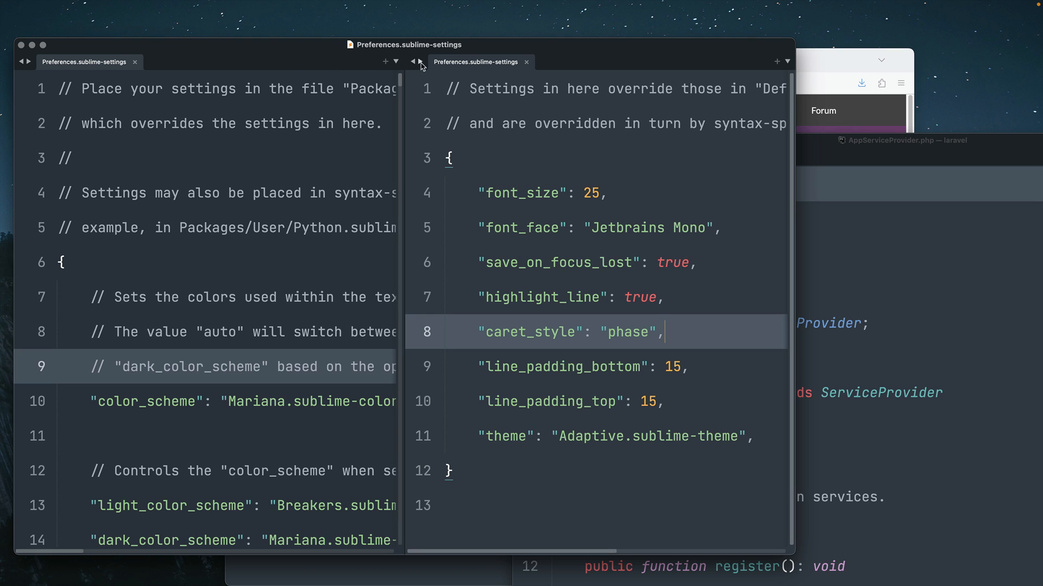
pyautogui.moveTo(550, 168)
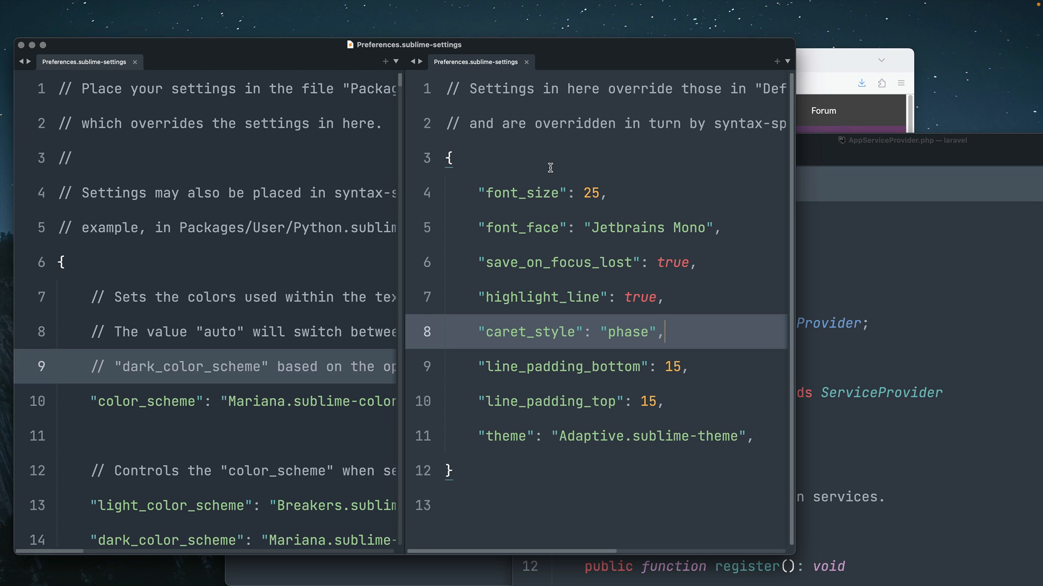
pyautogui.moveTo(493, 174)
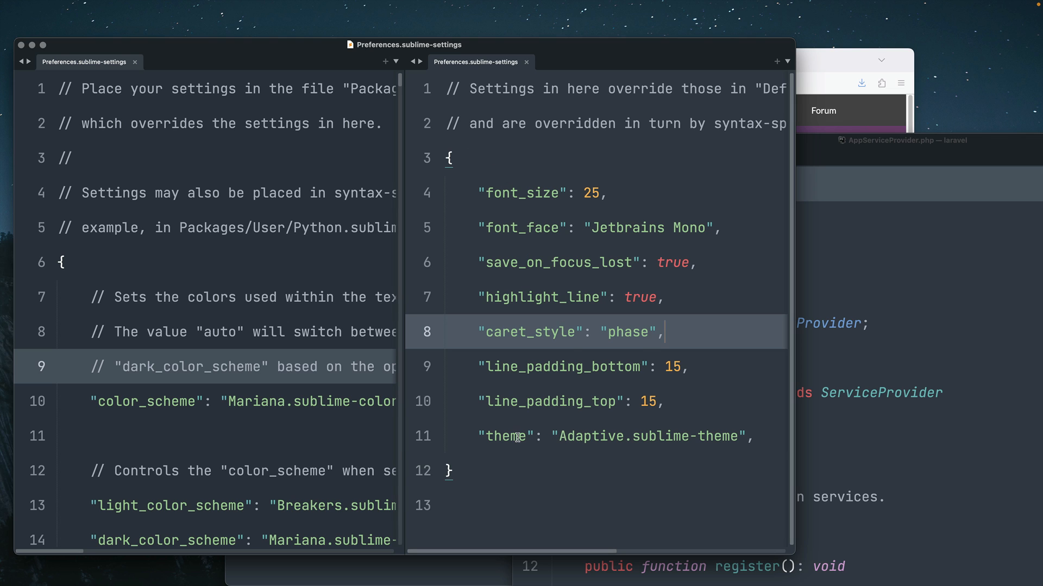
pyautogui.doubleClick(505, 436)
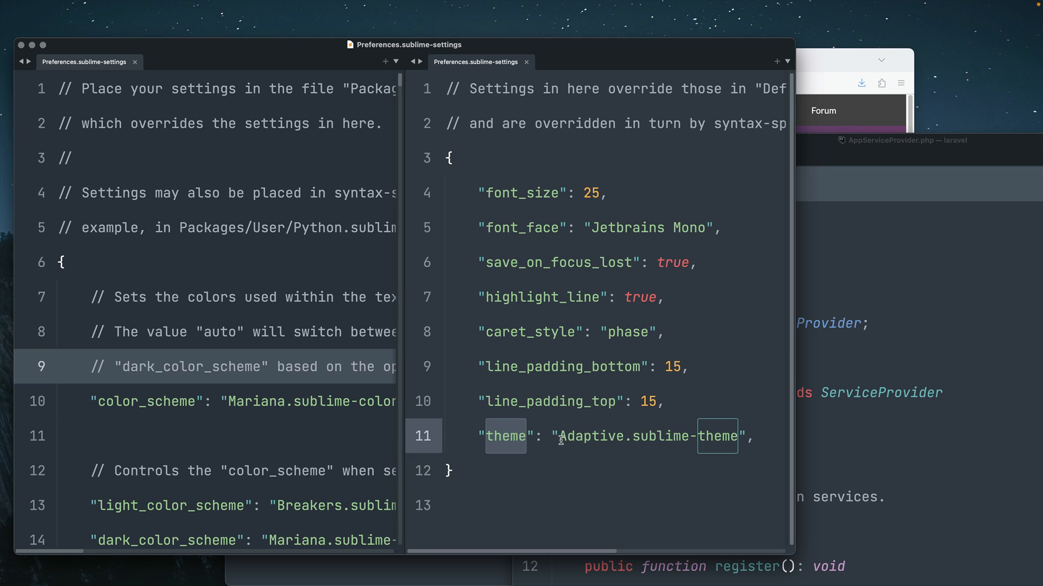
pyautogui.doubleClick(590, 436)
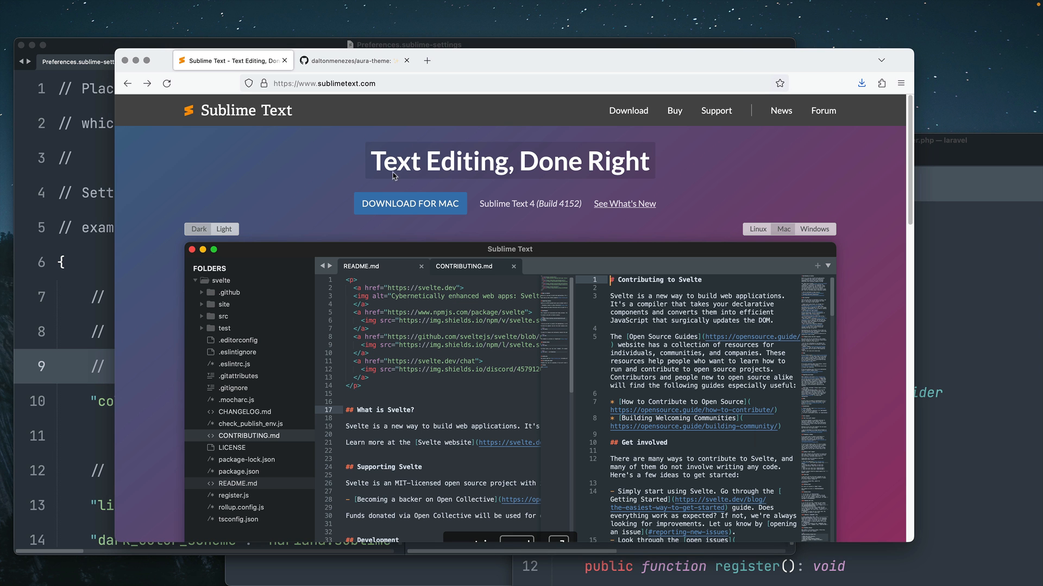
# - Switch to the aura-theme repository and scroll through its packages
pyautogui.click(340, 59)
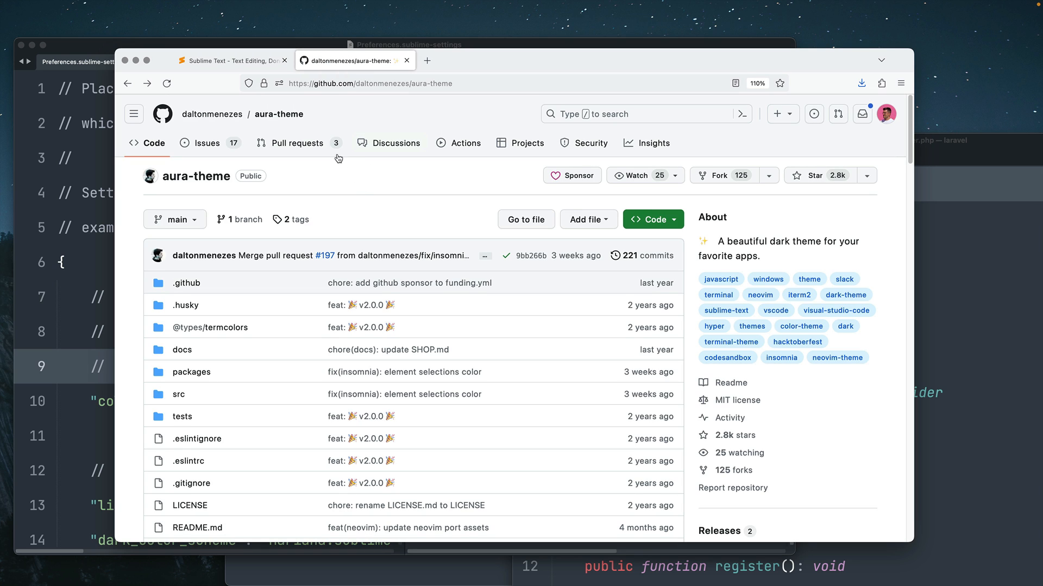
pyautogui.moveTo(326, 111)
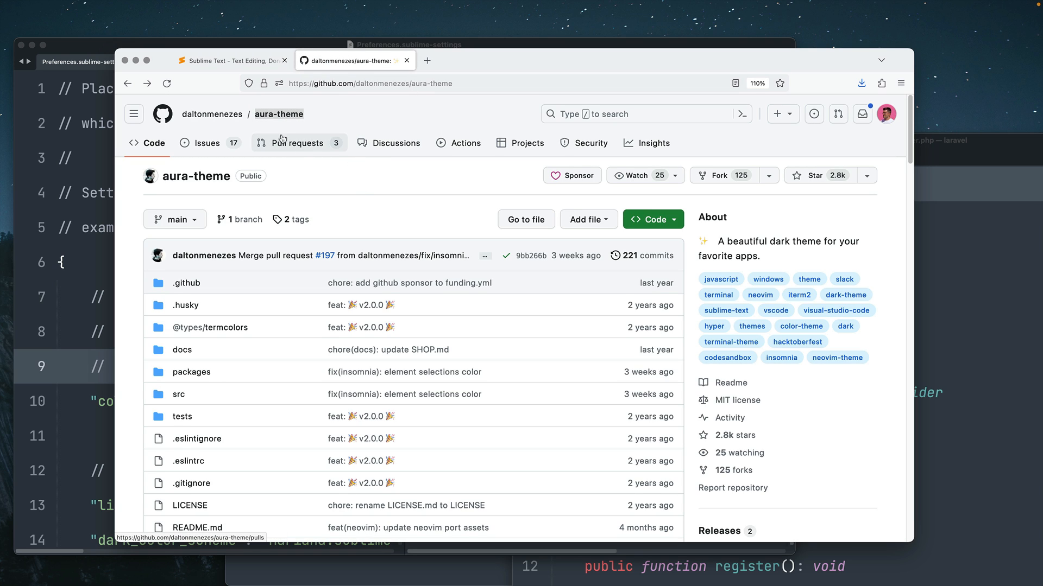
pyautogui.scroll(-3)
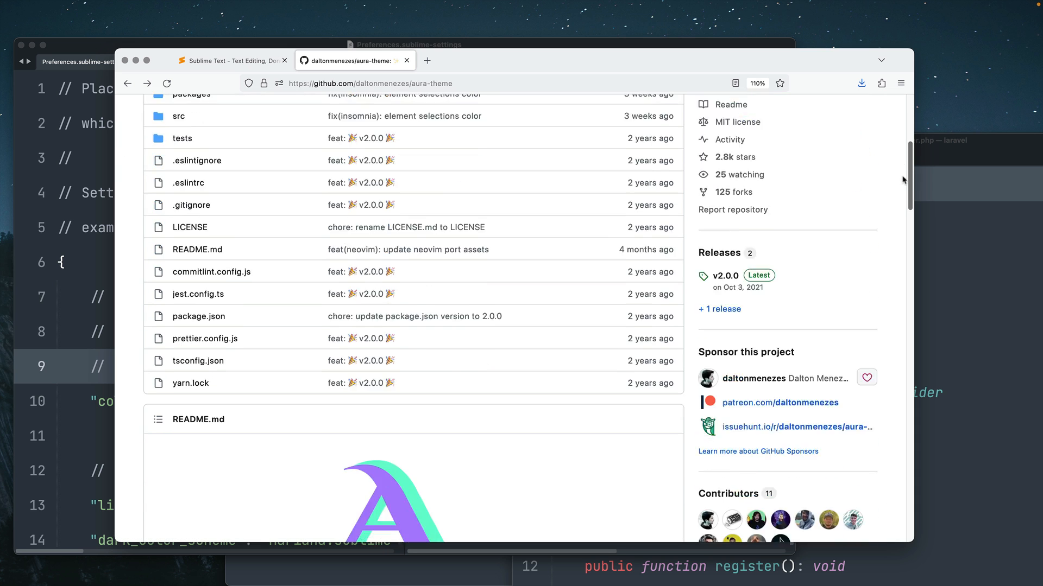
pyautogui.scroll(-3)
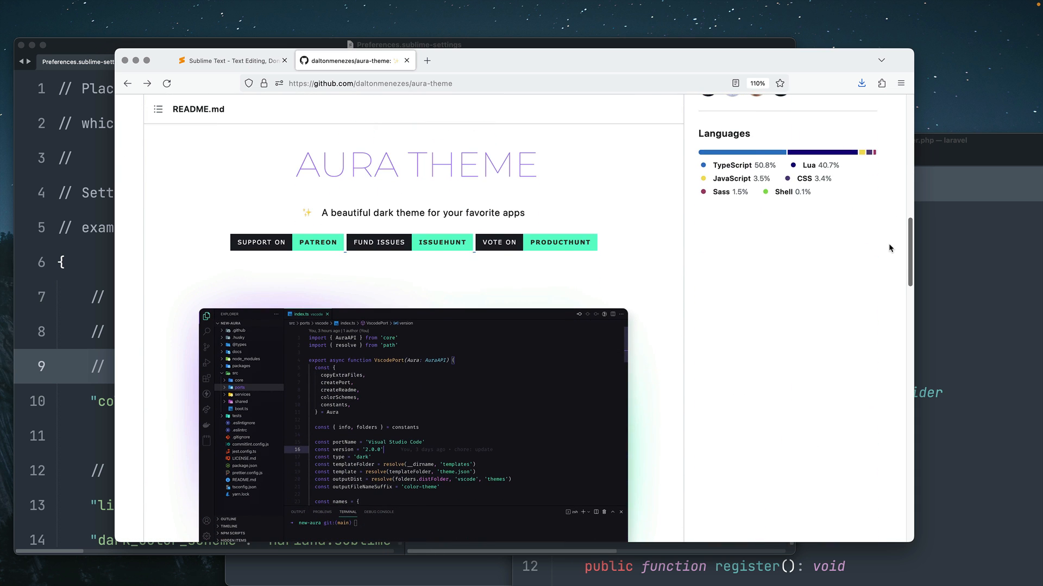
pyautogui.scroll(-3)
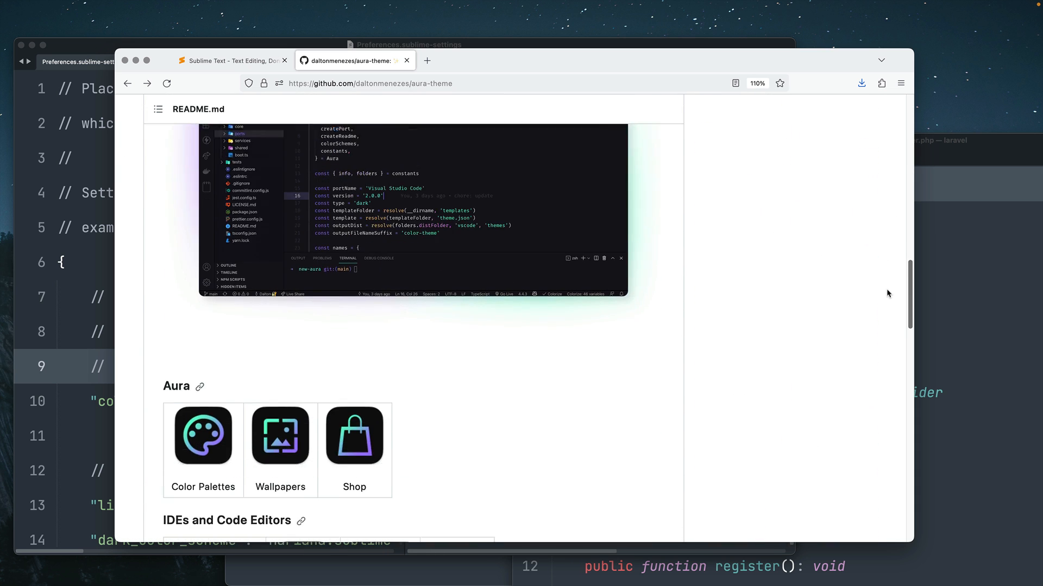
pyautogui.scroll(-3)
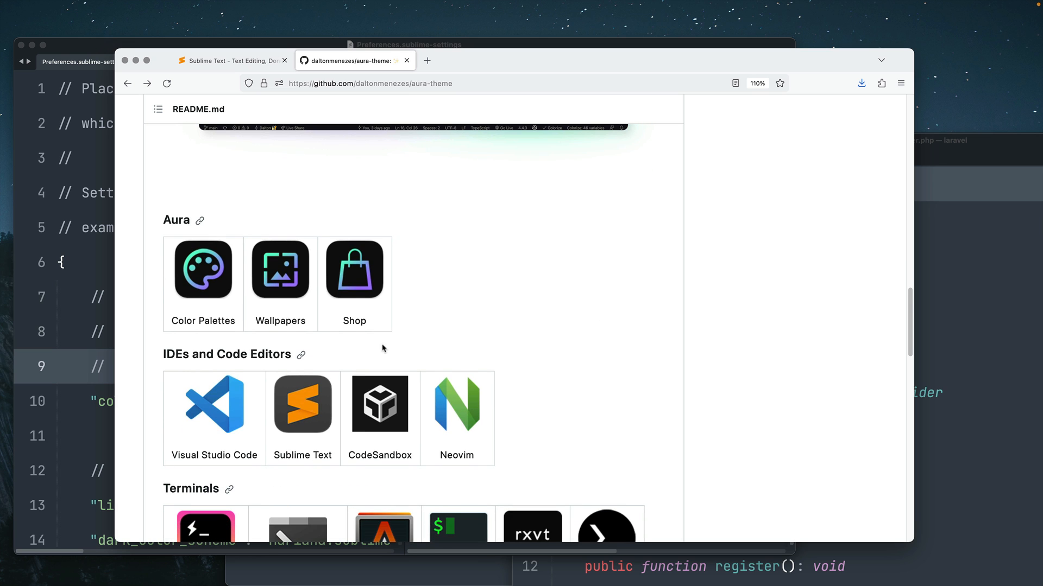
pyautogui.moveTo(341, 394)
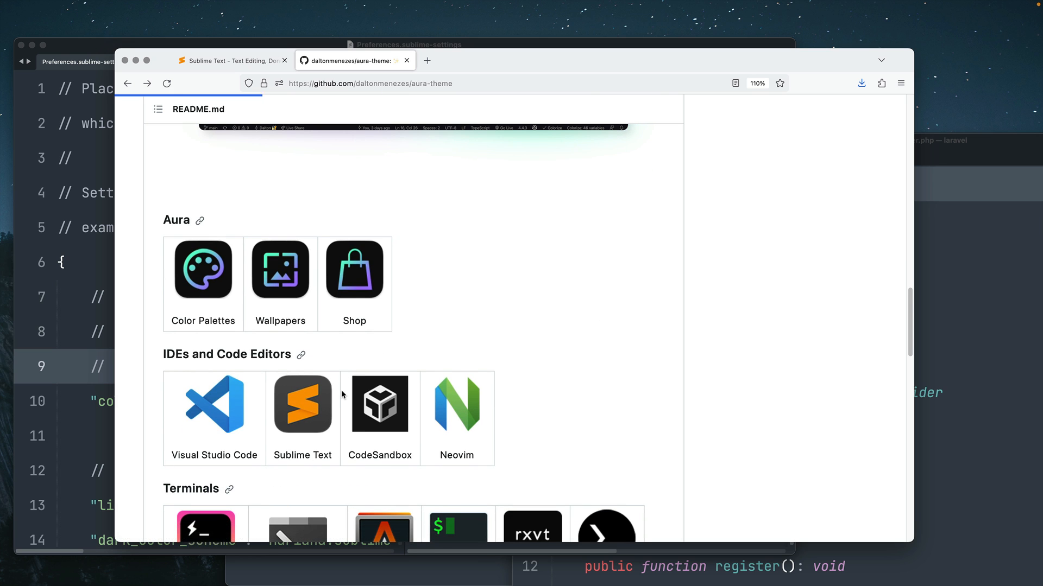
# - Open packages/sublime-text and scroll to the README's Installation section
pyautogui.click(302, 404)
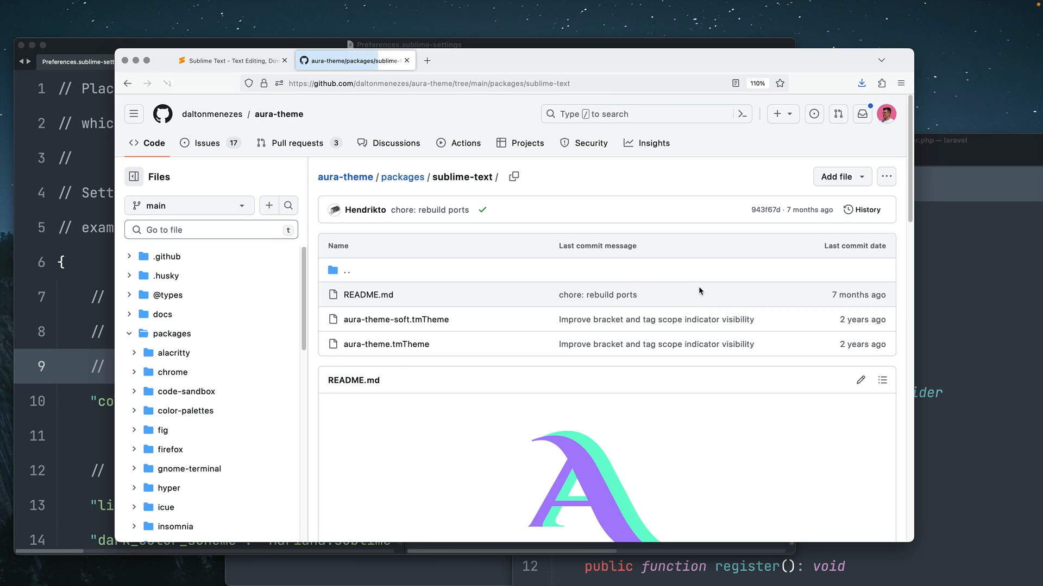
pyautogui.scroll(-3)
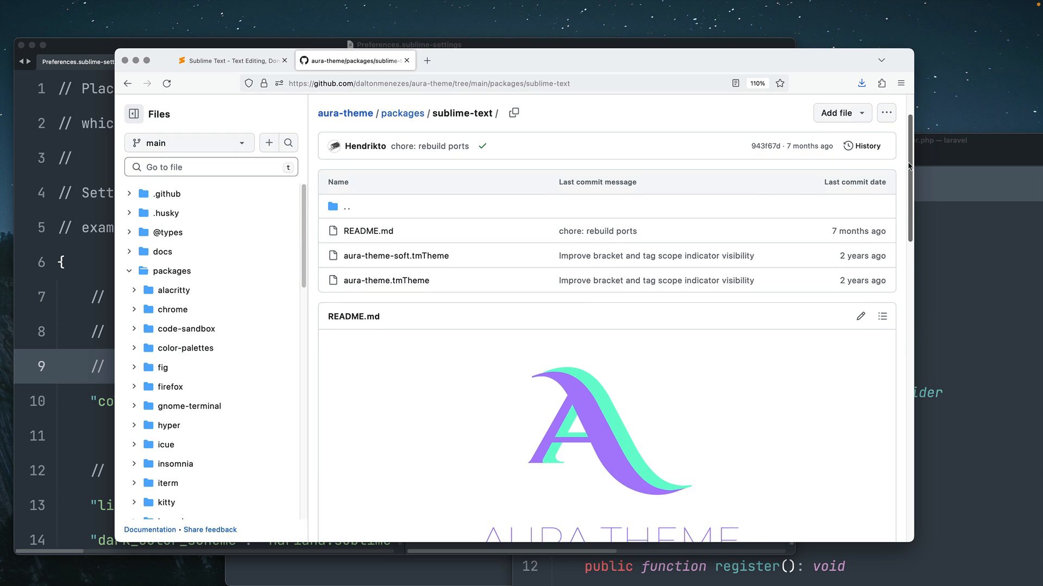
pyautogui.scroll(-3)
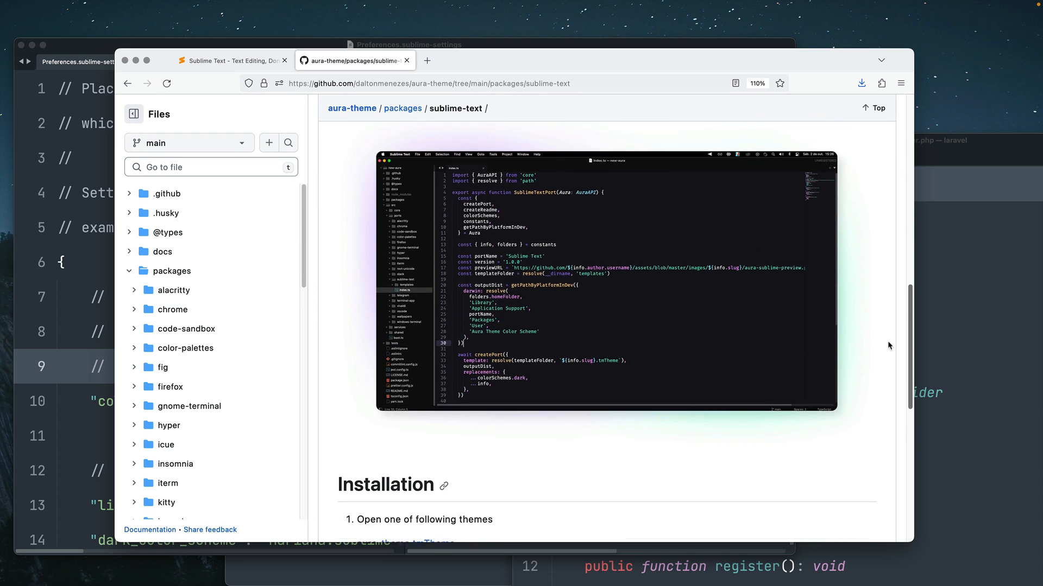
pyautogui.scroll(-3)
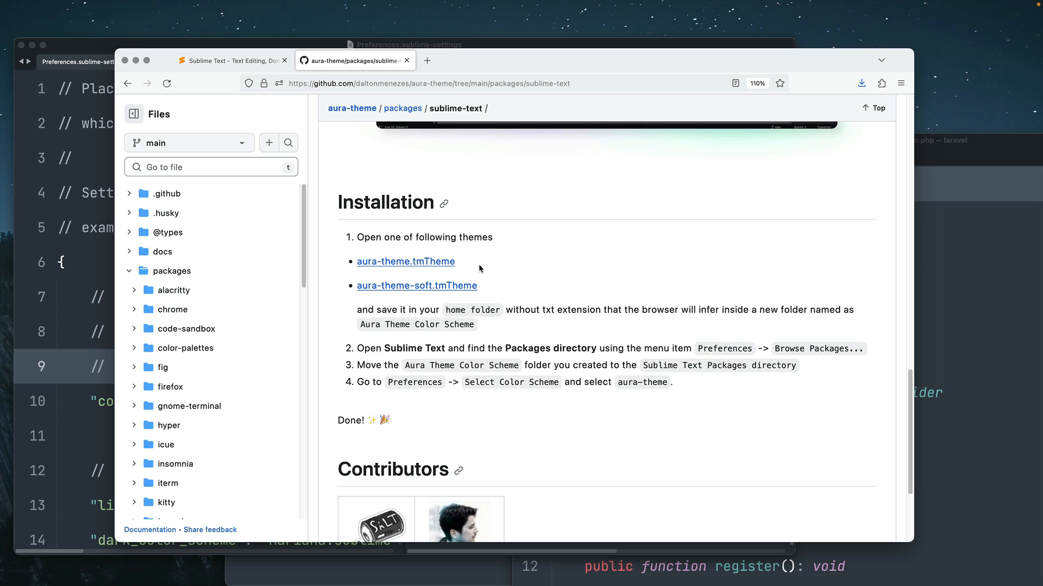
pyautogui.moveTo(495, 273)
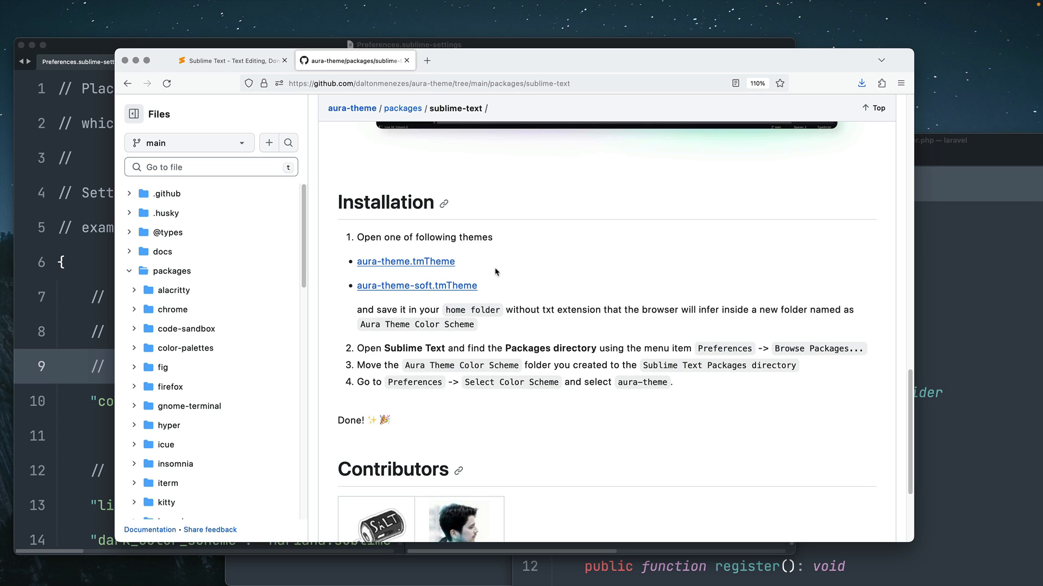
pyautogui.moveTo(406, 261)
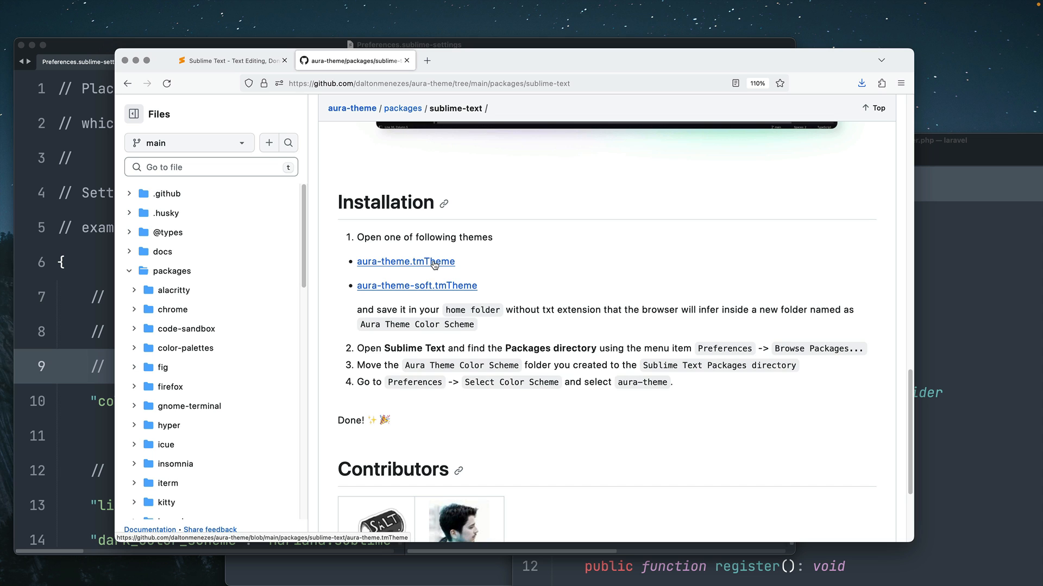
pyautogui.moveTo(394, 267)
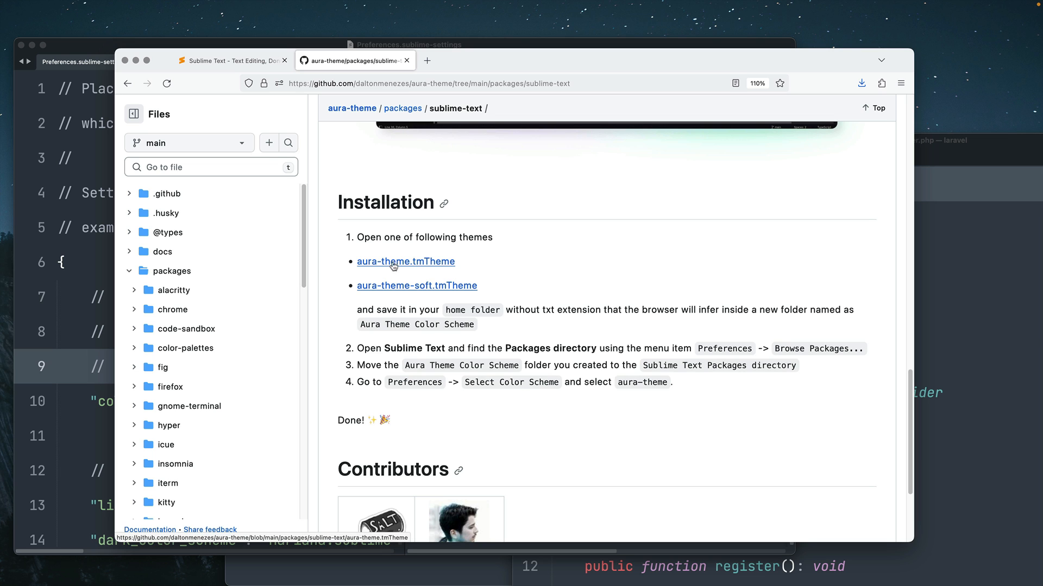
# - Open the raw aura-theme.tmTheme file and start saving it to the Desktop as aura-theme
pyautogui.click(405, 262)
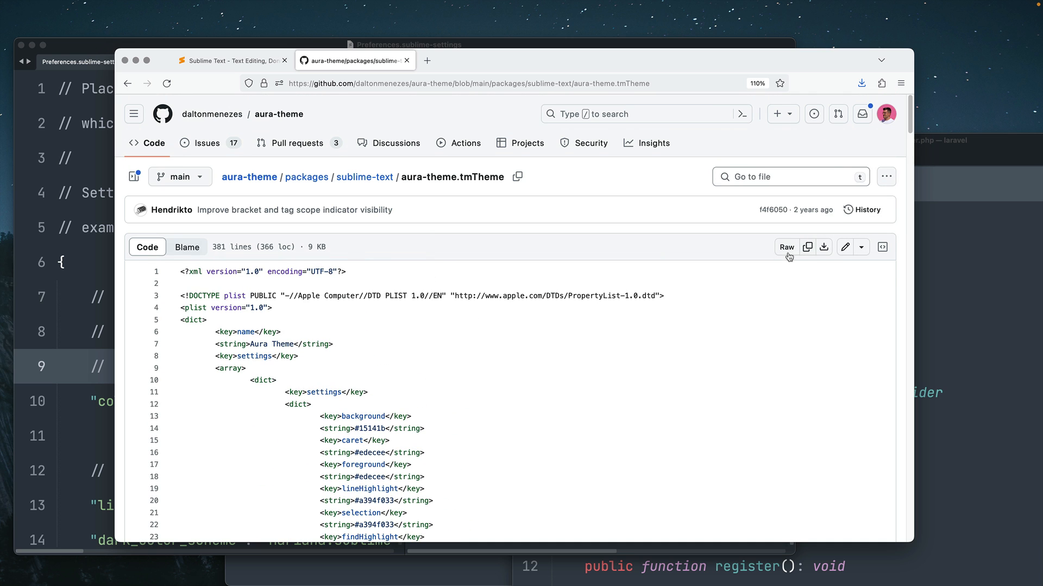
pyautogui.click(785, 247)
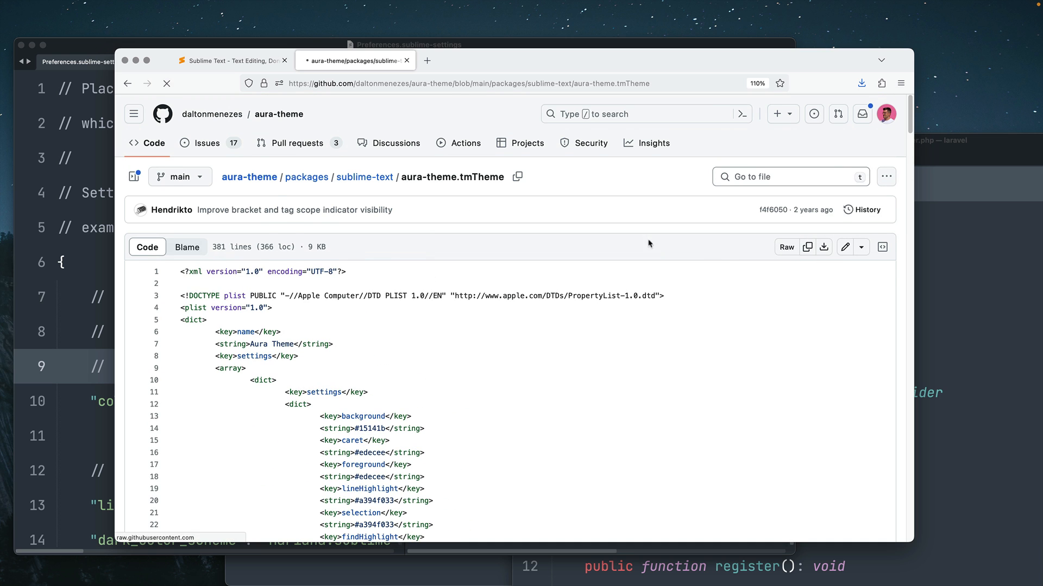
pyautogui.click(900, 83)
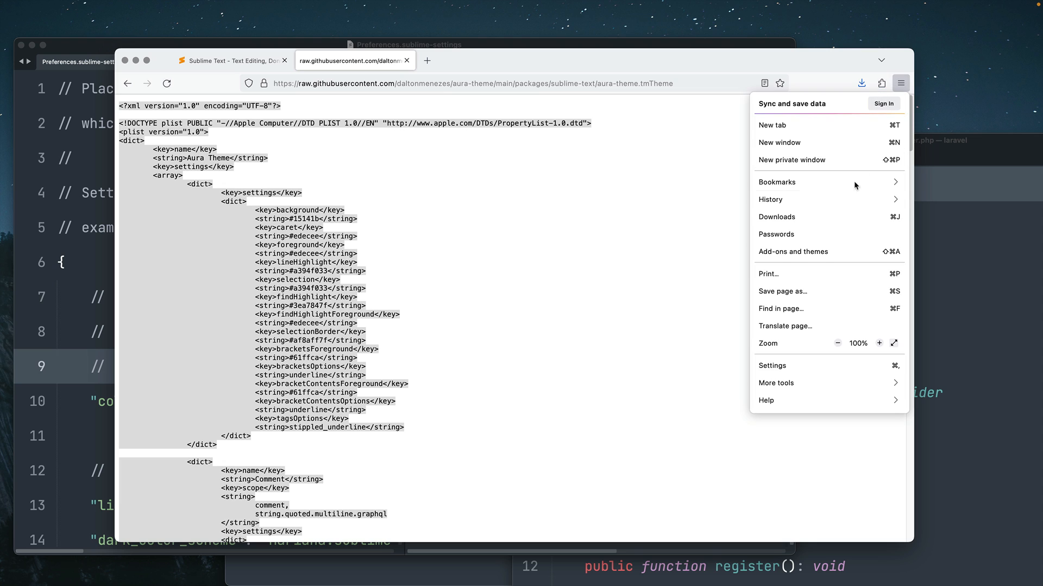
pyautogui.click(782, 299)
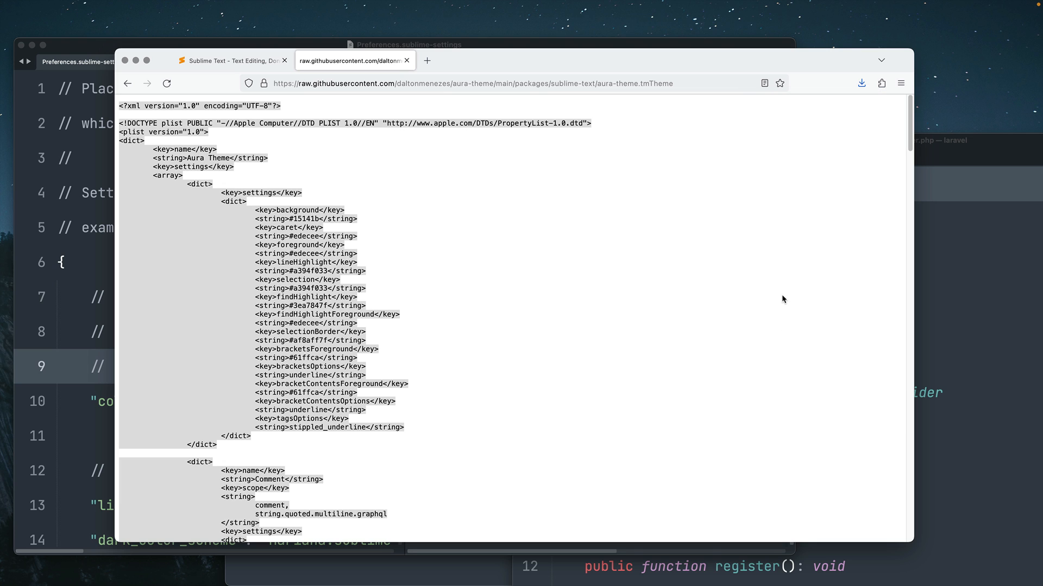
pyautogui.press('cmd+s')
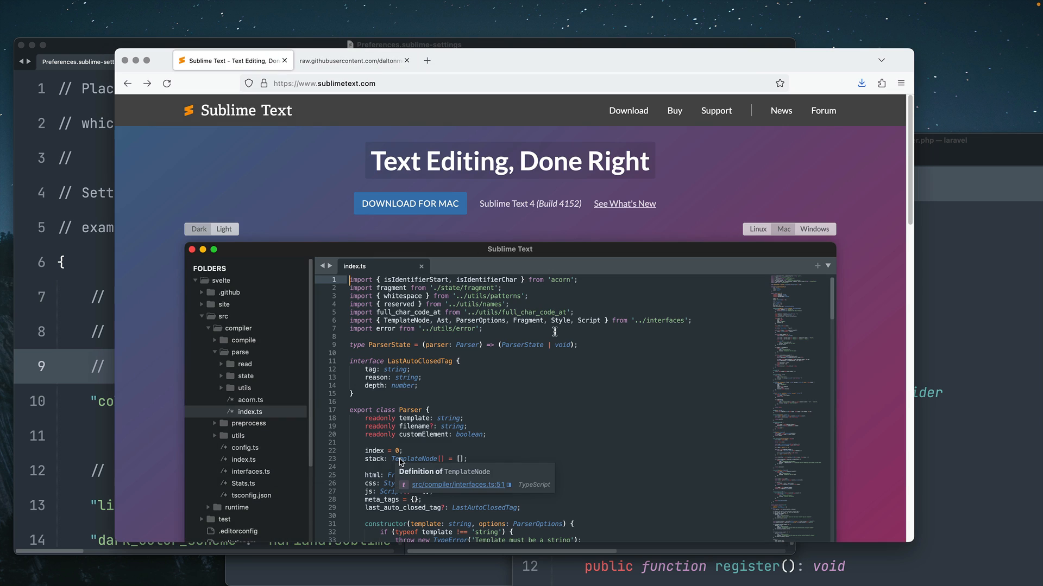
# - Go back to the installation page and reopen aura-theme.tmTheme as raw text
pyautogui.click(352, 59)
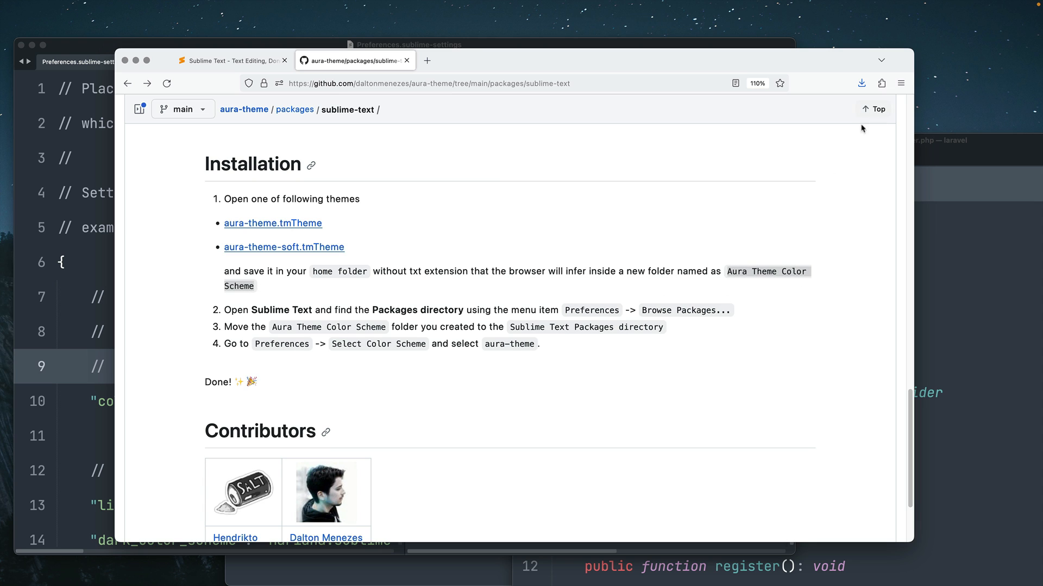
pyautogui.click(272, 223)
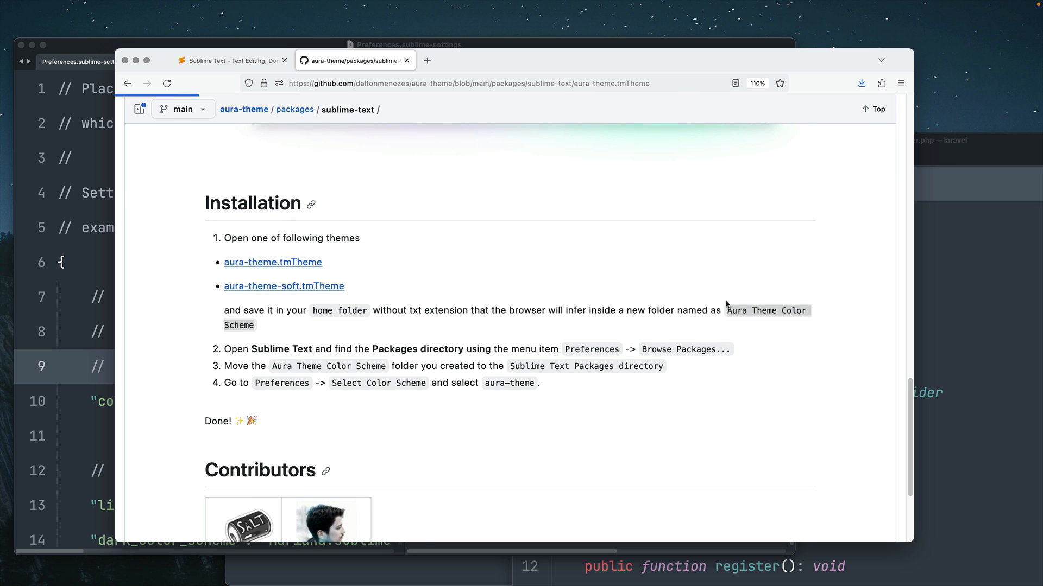
pyautogui.click(272, 262)
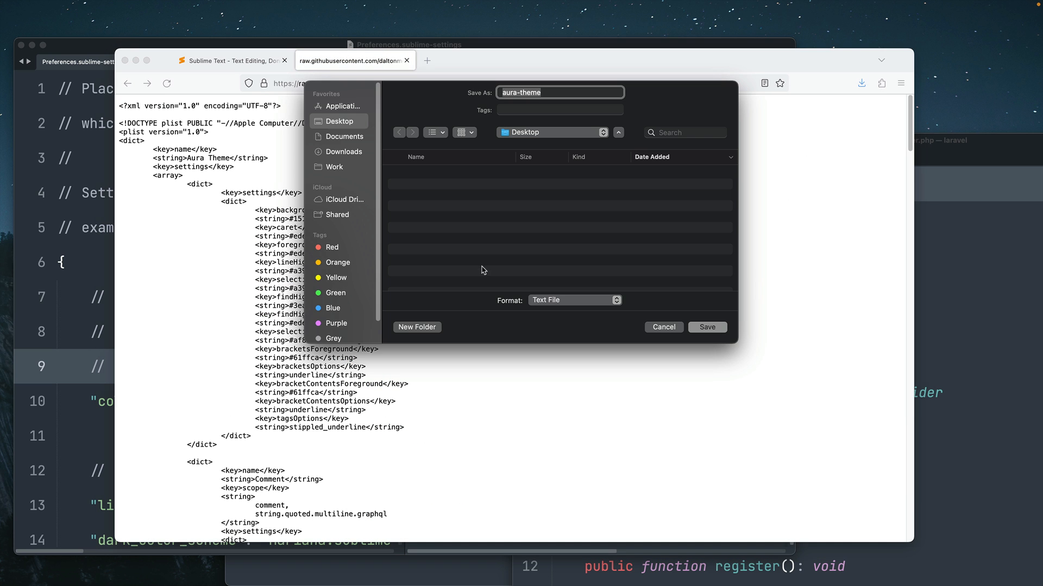
# - Create a Desktop folder named 'Aura Theme Color Scheme' for the theme file
pyautogui.click(417, 326)
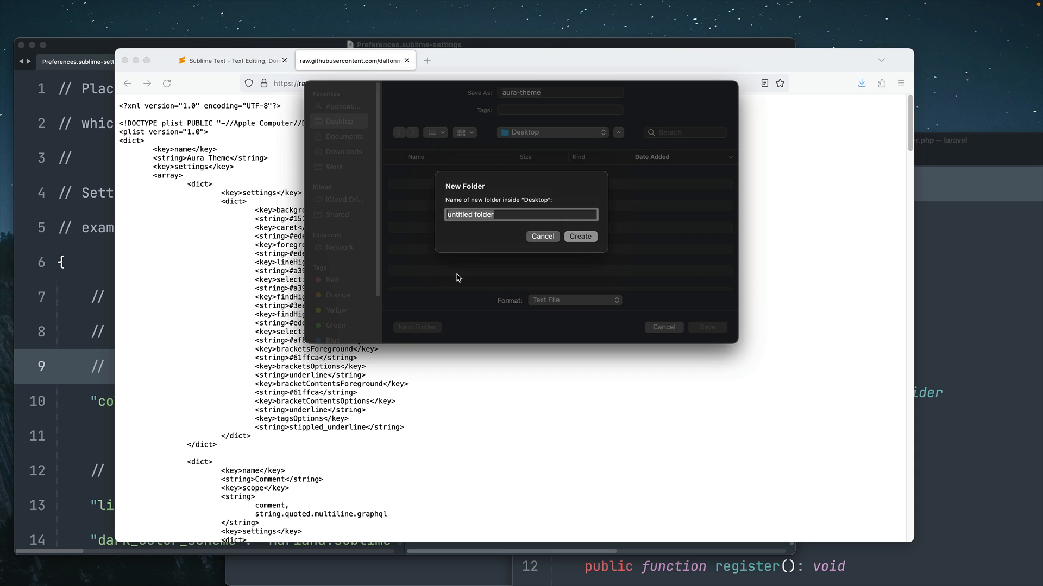
pyautogui.write('Aura Theme Color Scheme')
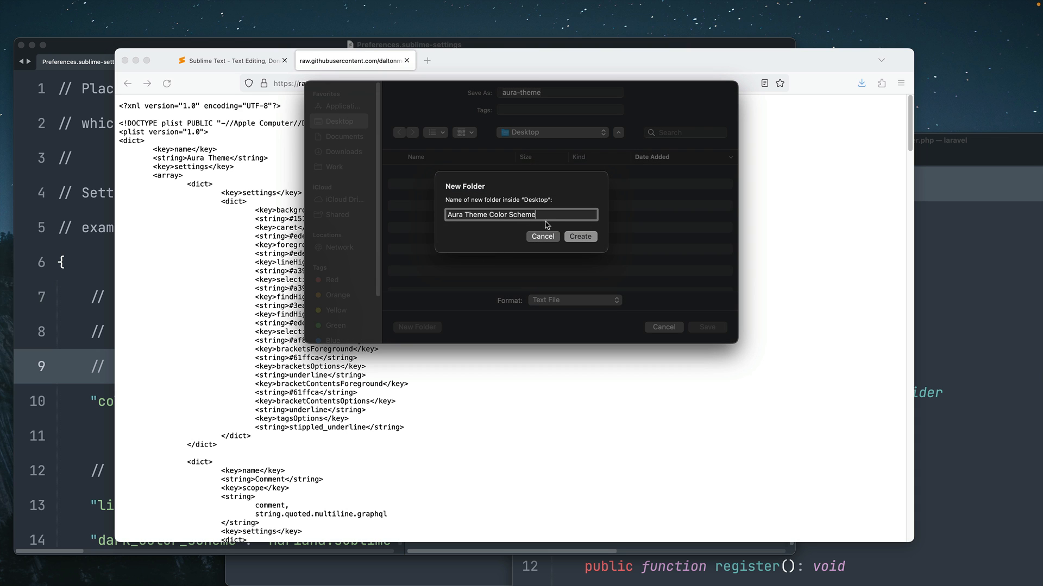
pyautogui.click(579, 236)
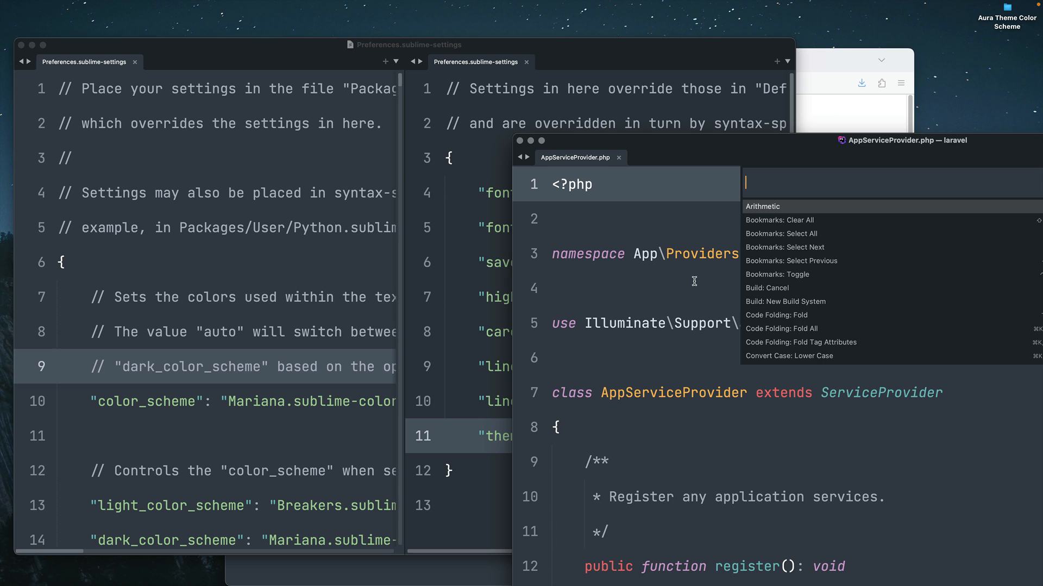
# - Browse Packages and drag the Aura Theme Color Scheme folder into Packages
pyautogui.write('brows')
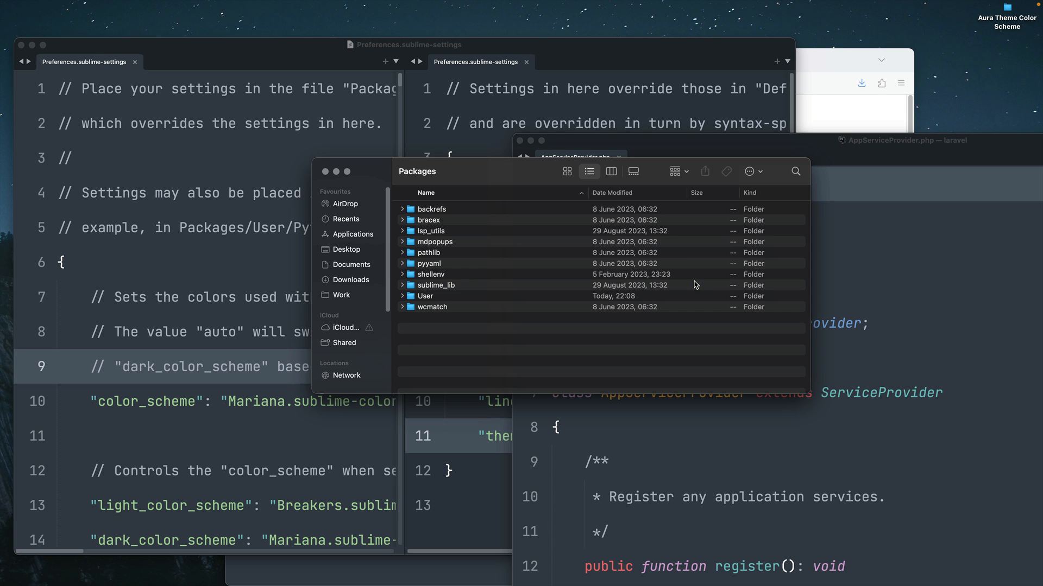
pyautogui.moveTo(972, 86)
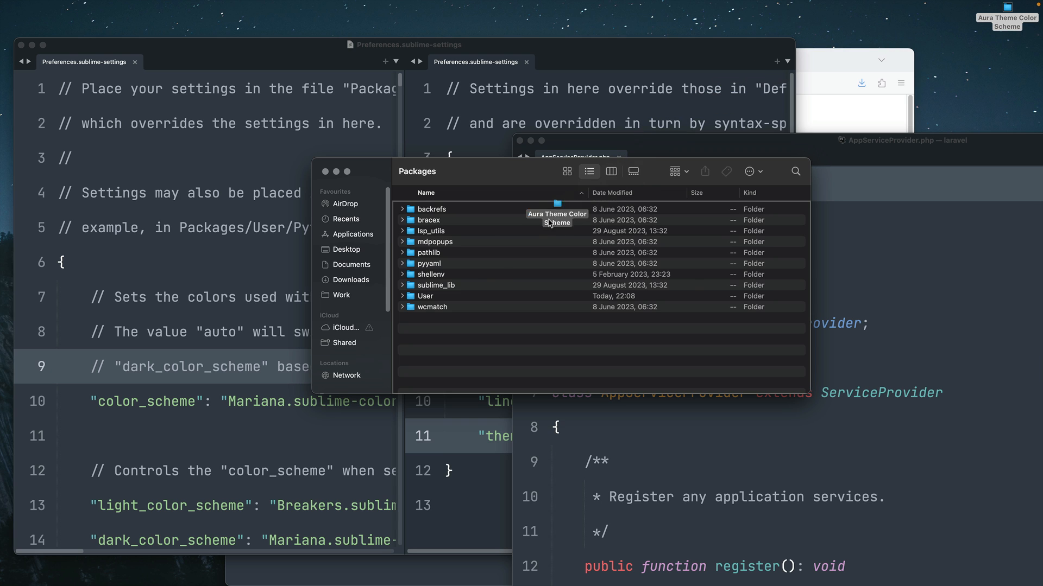
pyautogui.moveTo(557, 213); pyautogui.dragTo(462, 331)
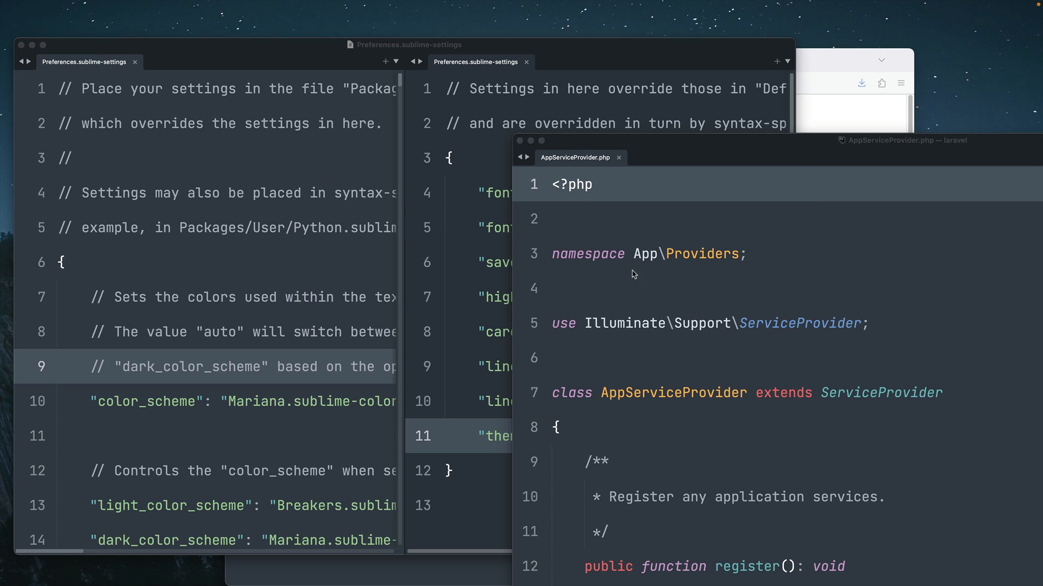
# - Choose the aura-theme color scheme via UI: Select Color Scheme in the command palette
pyautogui.write('brows')
pyautogui.write('te')
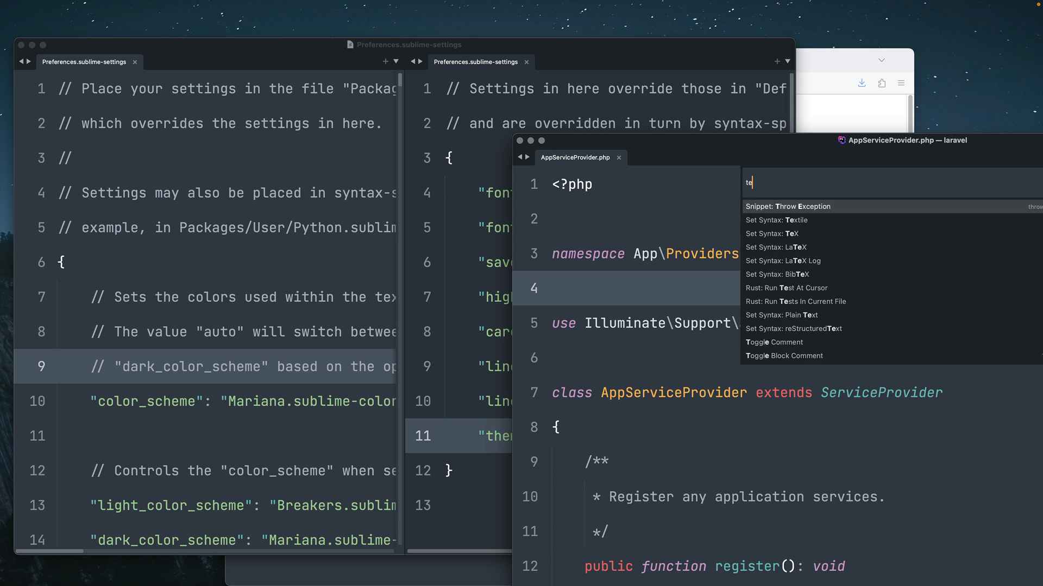
pyautogui.write('heme')
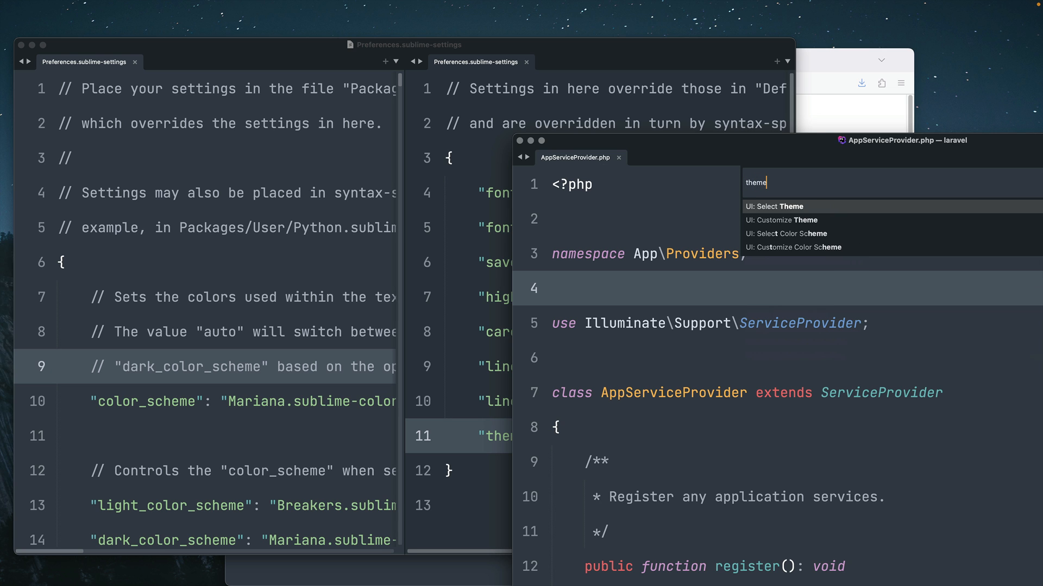
pyautogui.moveTo(788, 213)
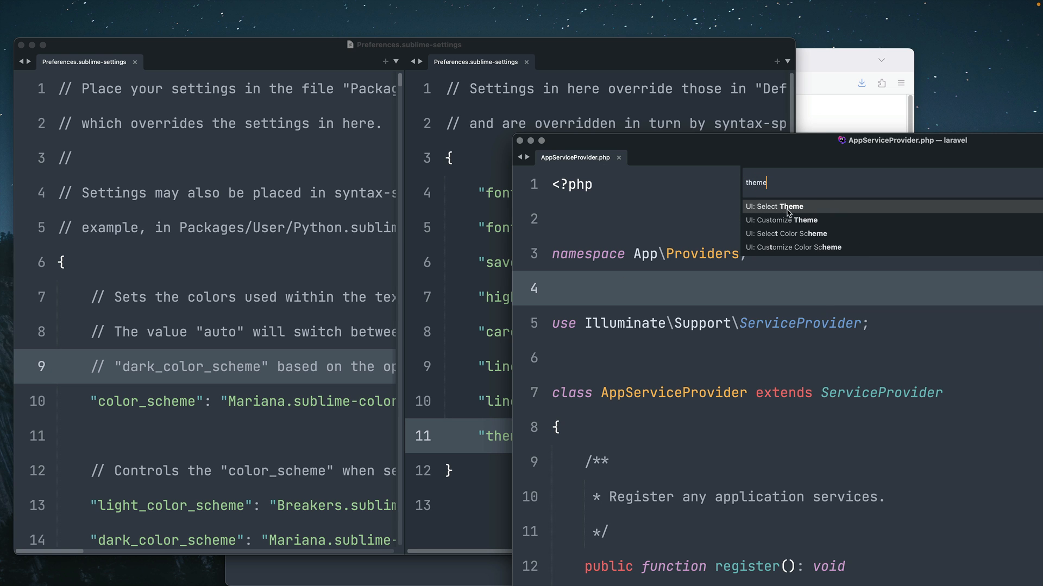
pyautogui.moveTo(770, 240)
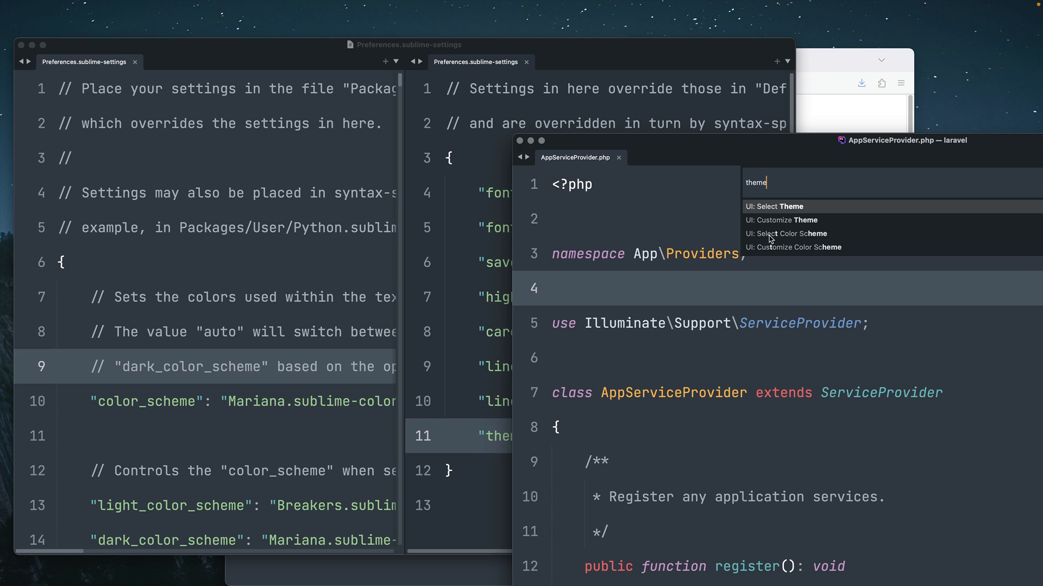
pyautogui.click(788, 233)
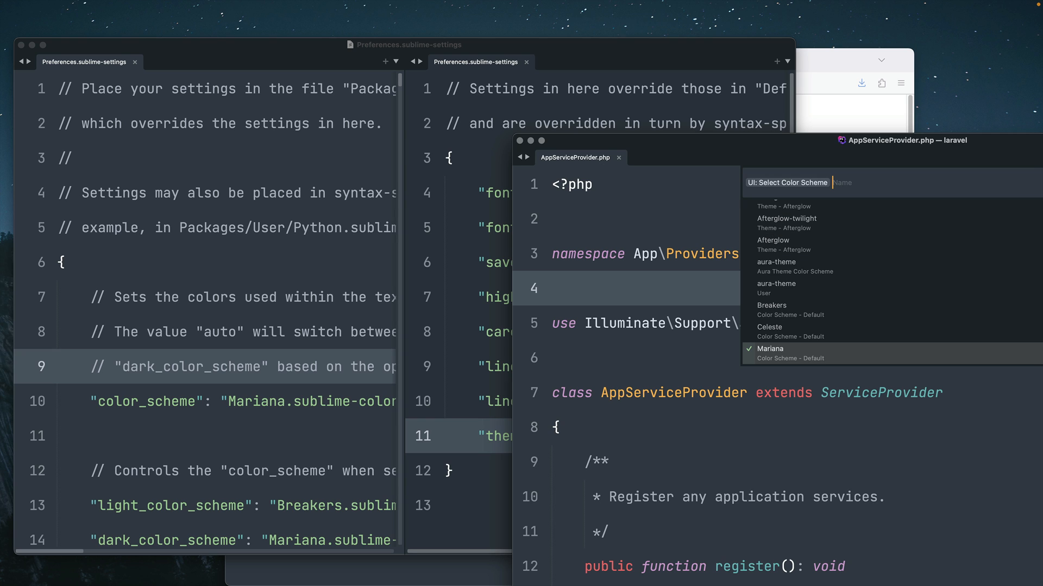
pyautogui.write('au')
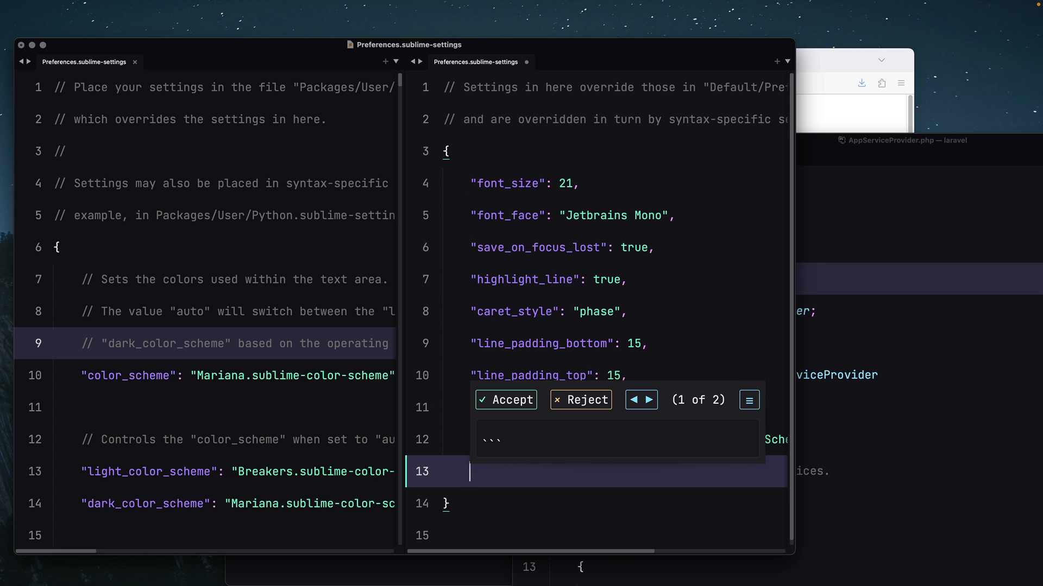
# - Add "translate_tabs_to_spaces": true to user settings, save, and return to AppServiceProvider.php
pyautogui.click(505, 400)
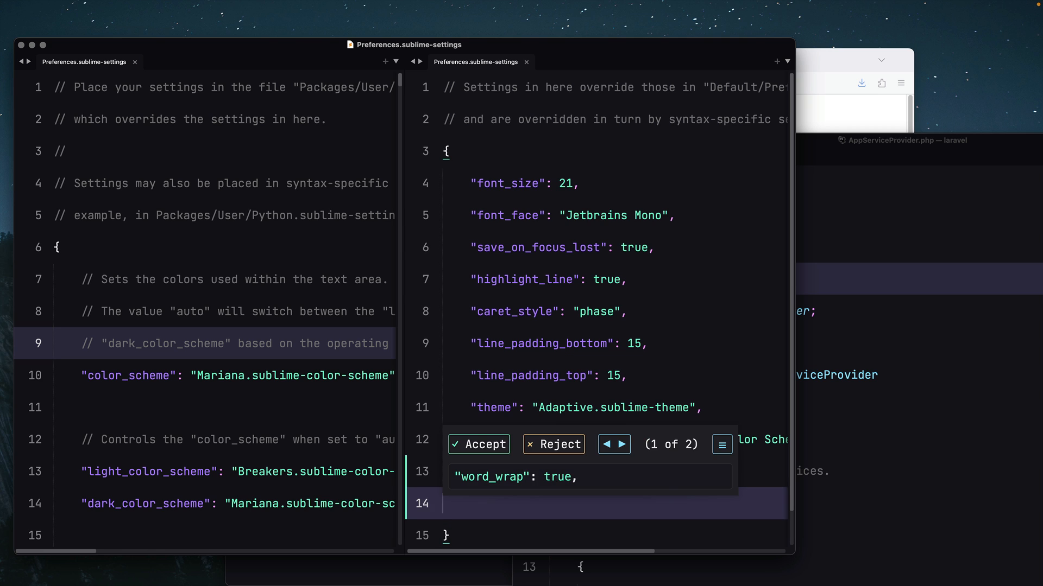
pyautogui.click(478, 444)
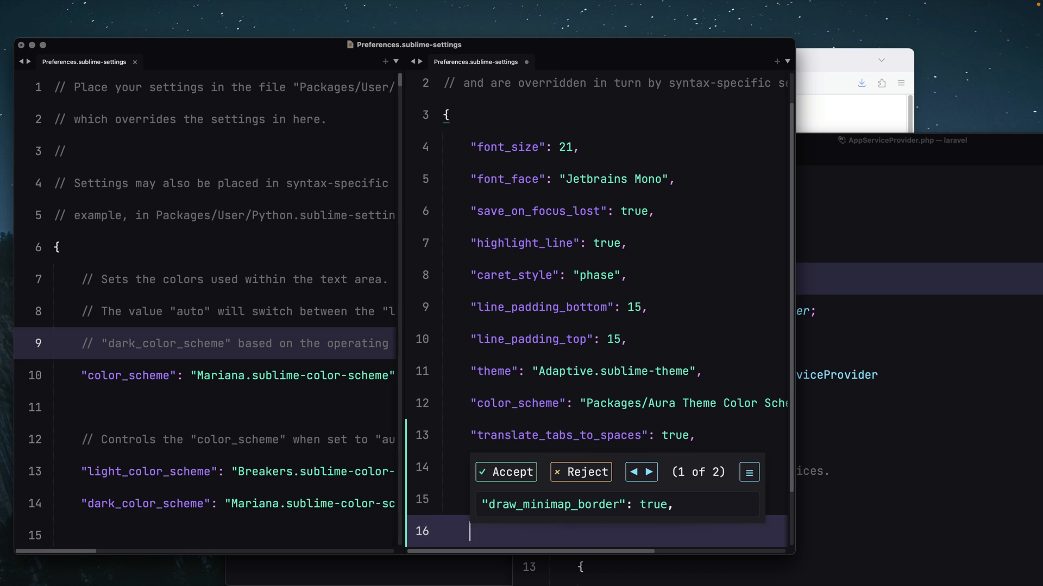
pyautogui.click(505, 472)
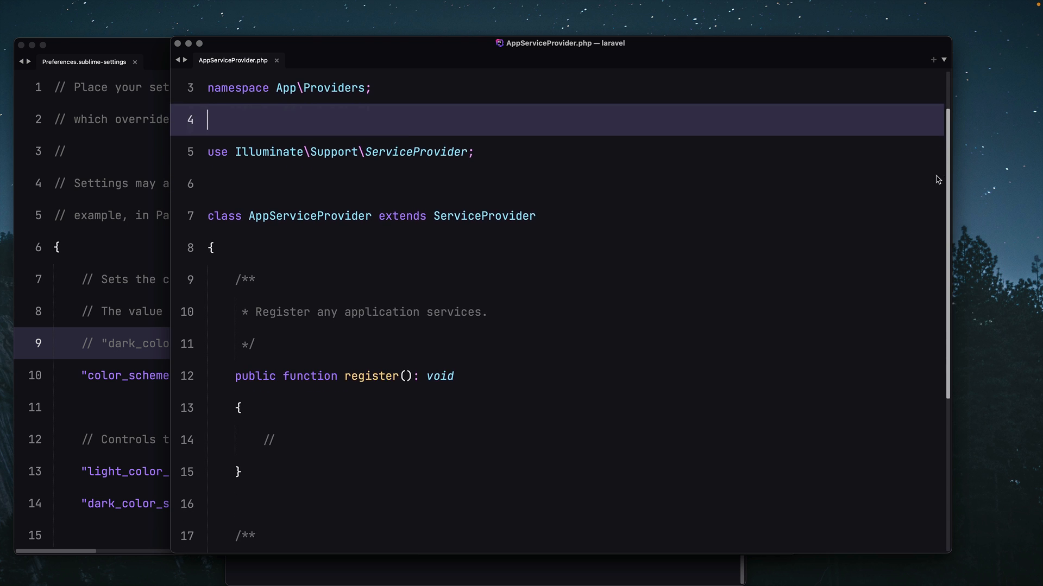
# - Scroll through AppServiceProvider.php and close the leftover browser window
pyautogui.scroll(-3)
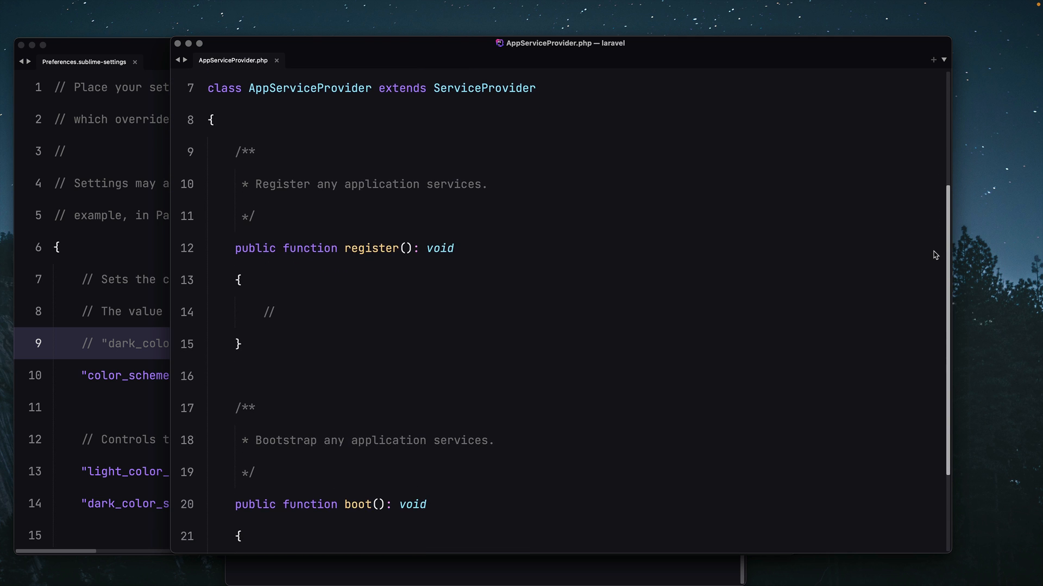
pyautogui.scroll(-3)
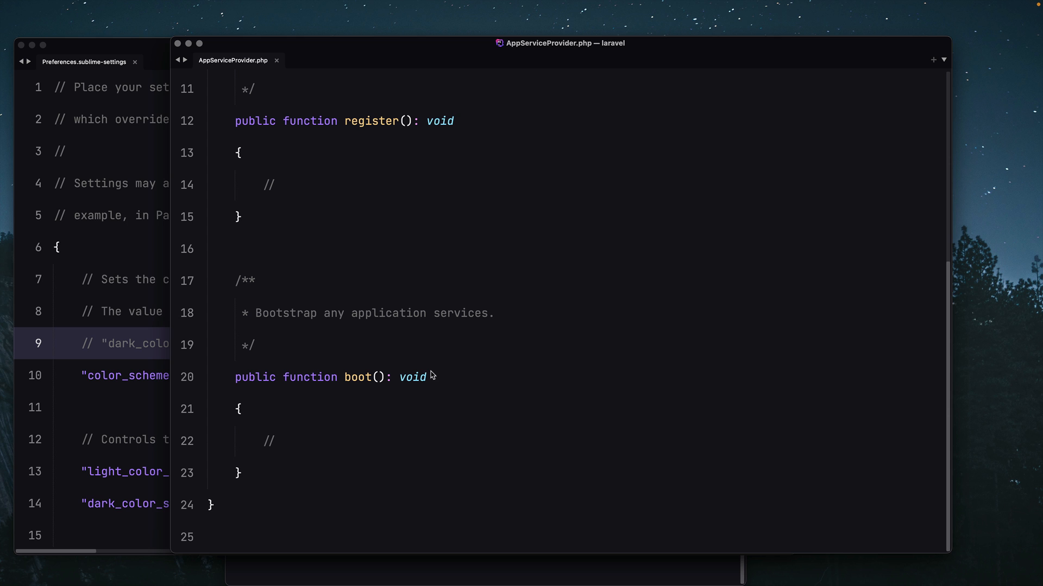
pyautogui.moveTo(441, 359)
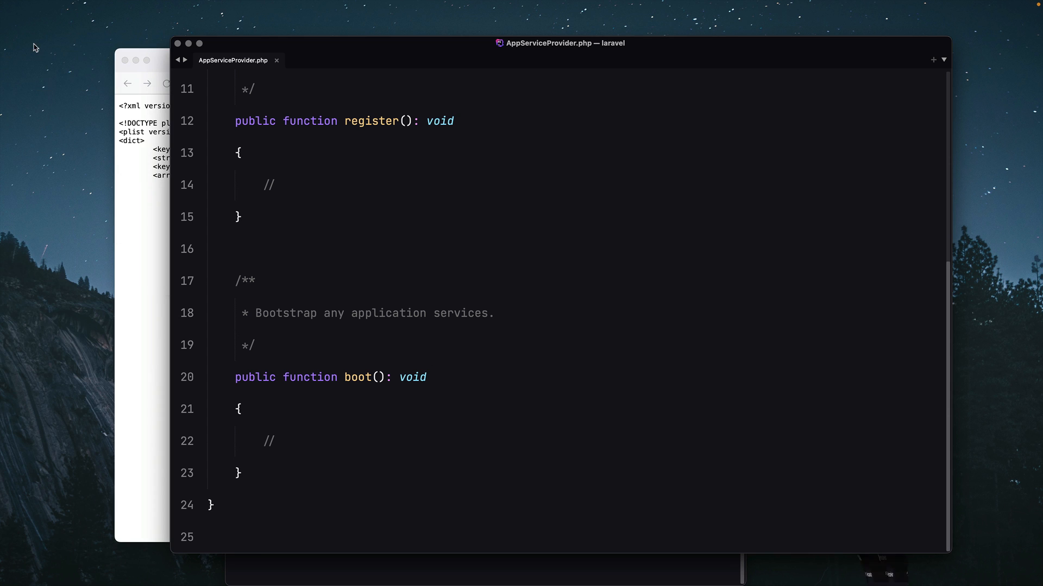
pyautogui.click(369, 121)
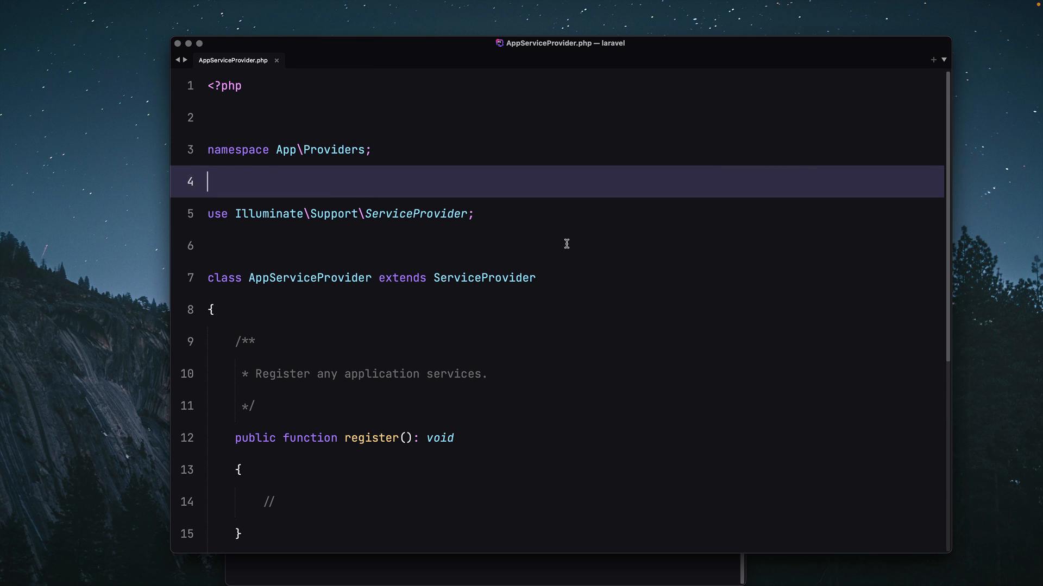
pyautogui.moveTo(482, 260)
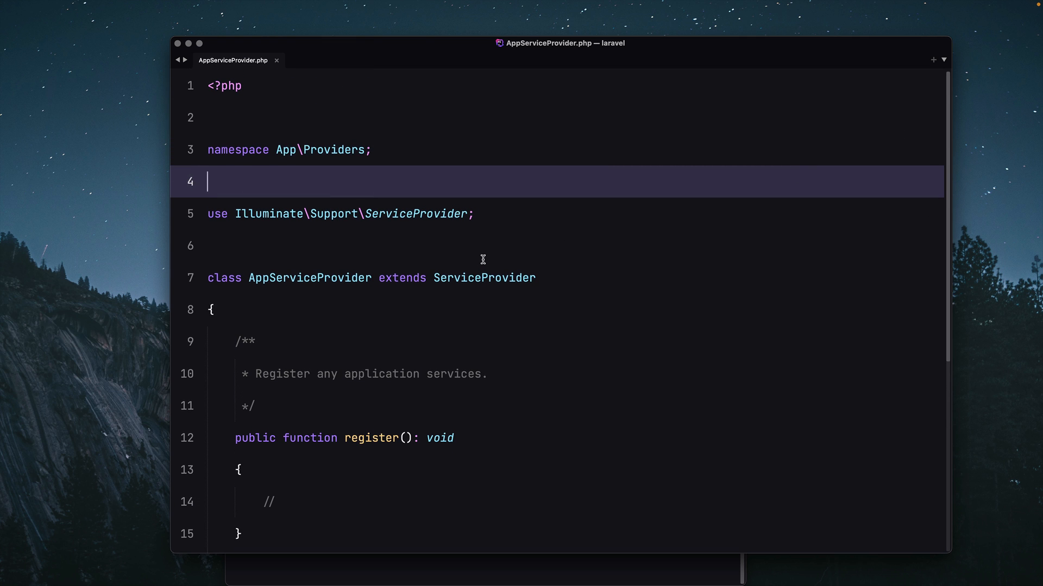